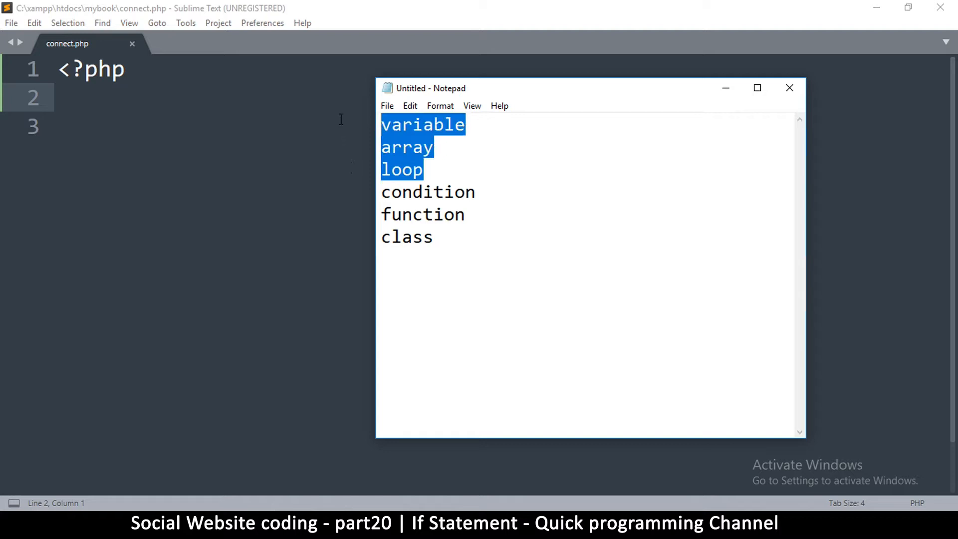
Pick the 'condition' topic in the Notepad list and close the notes to show connect.php
double_click(428, 192)
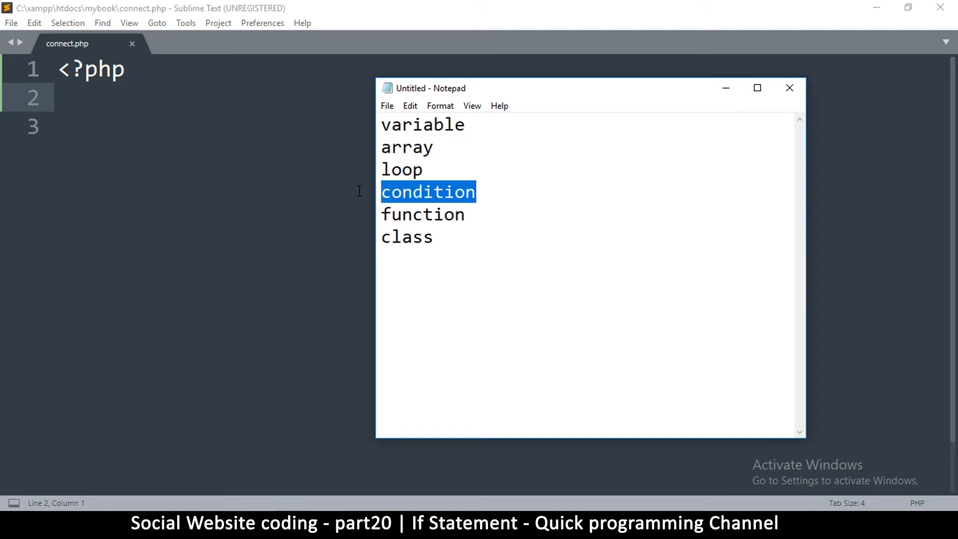
mouse_move(440, 215)
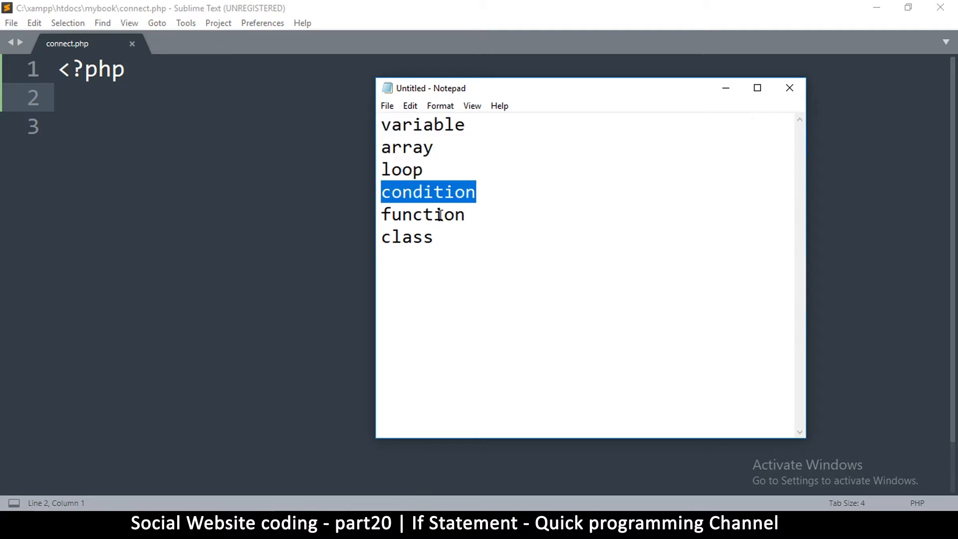
click(466, 214)
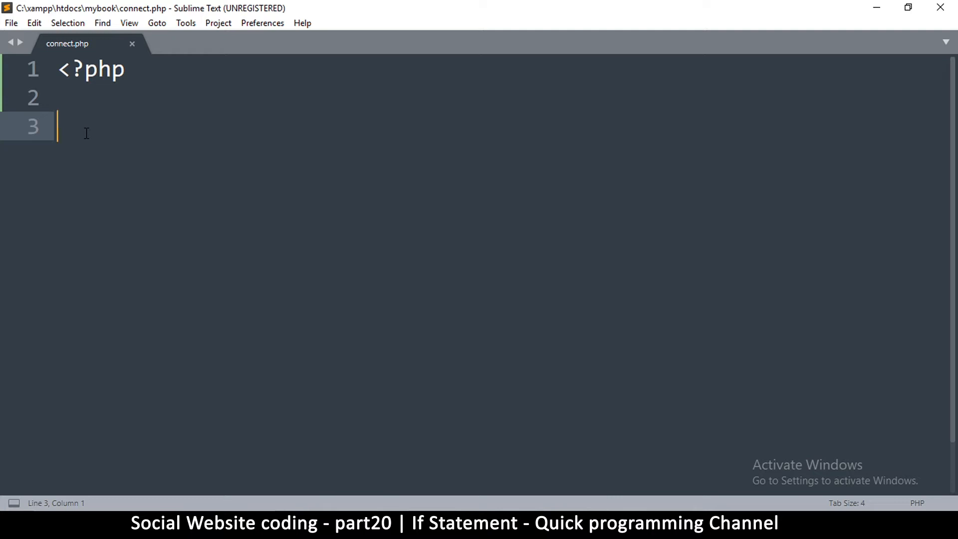
Write an if(true) block with braces in connect.php and save
text(i)
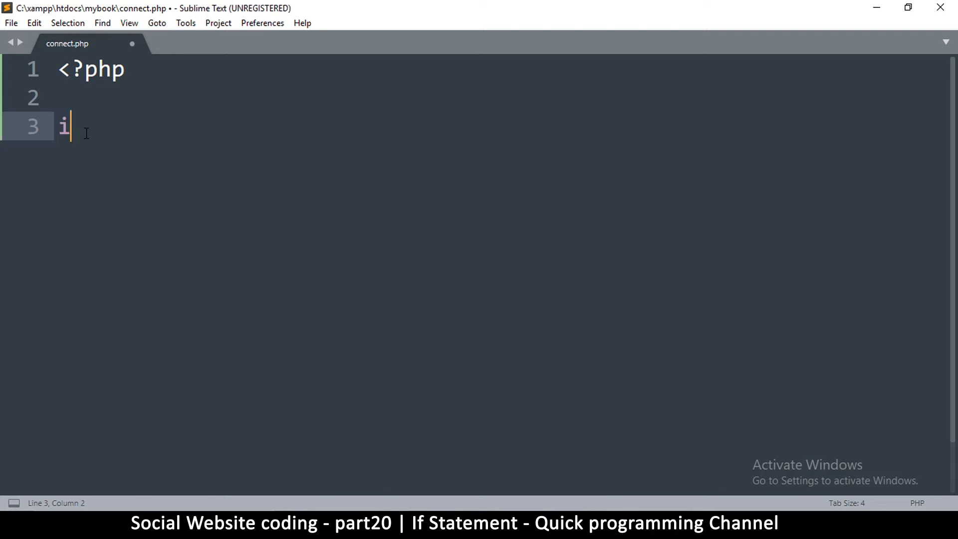
text(f())
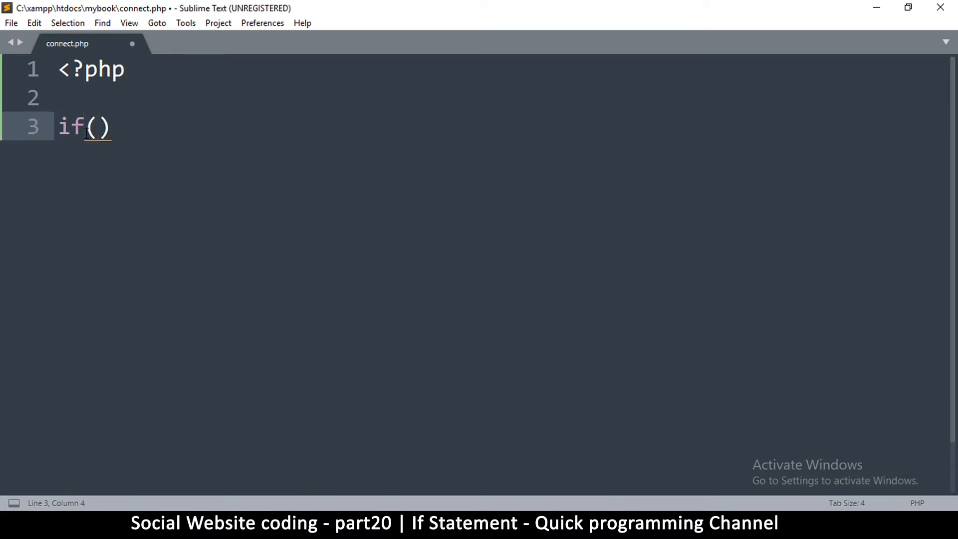
text(true)
text({)
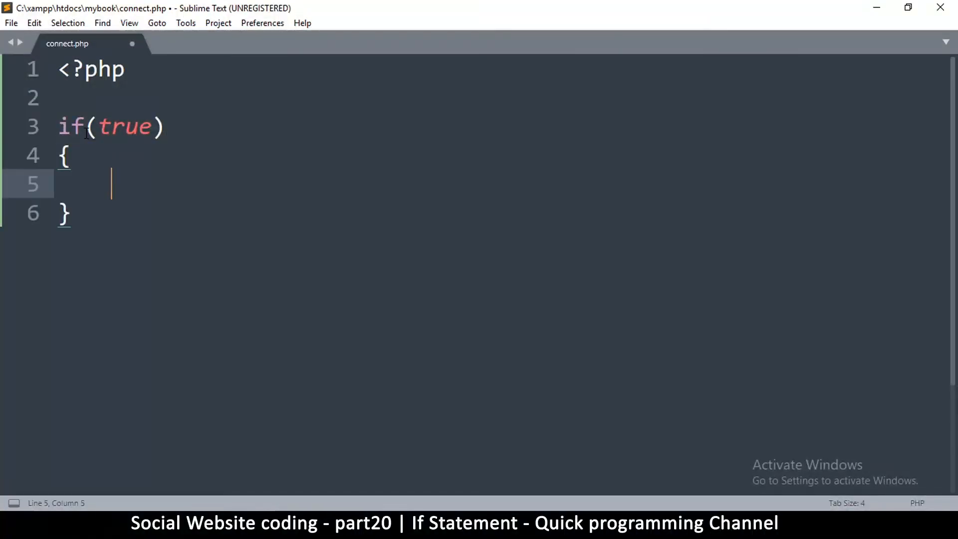
key(ctrl+s)
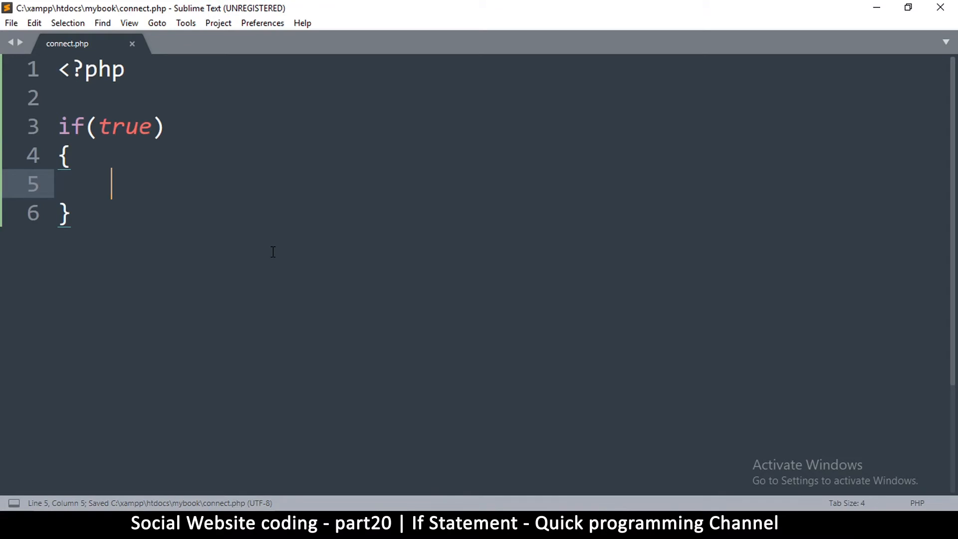
Add a //do something comment inside the block, save, and point out its parts
text(//do)
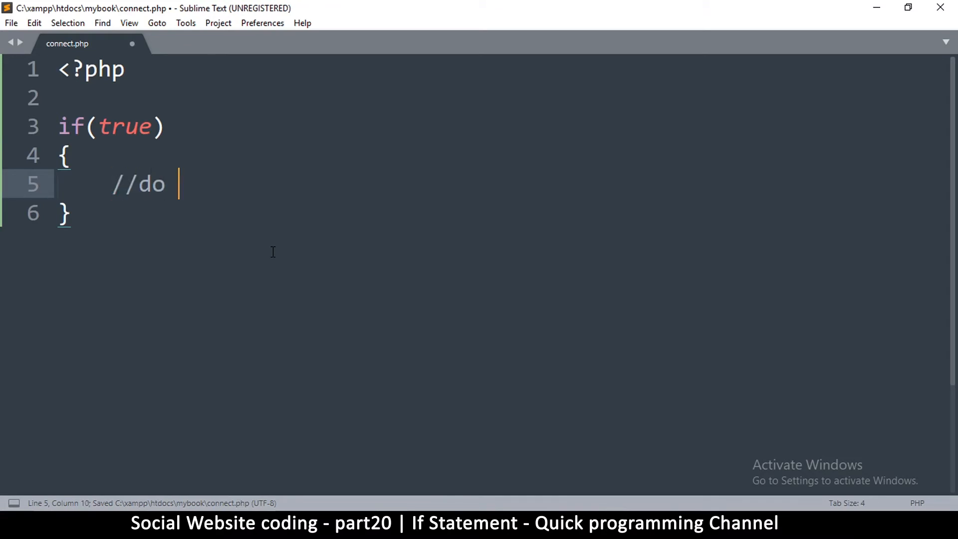
text(something)
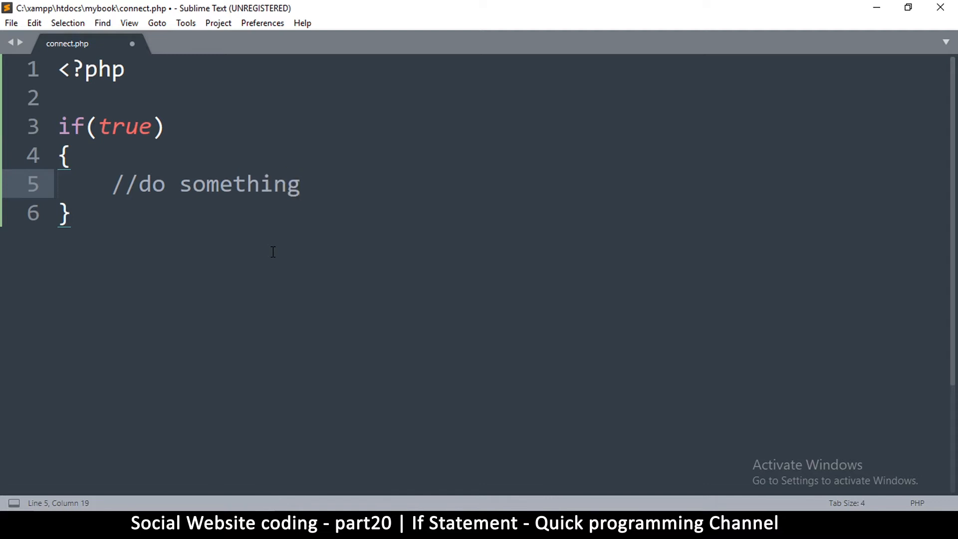
key(ctrl+s)
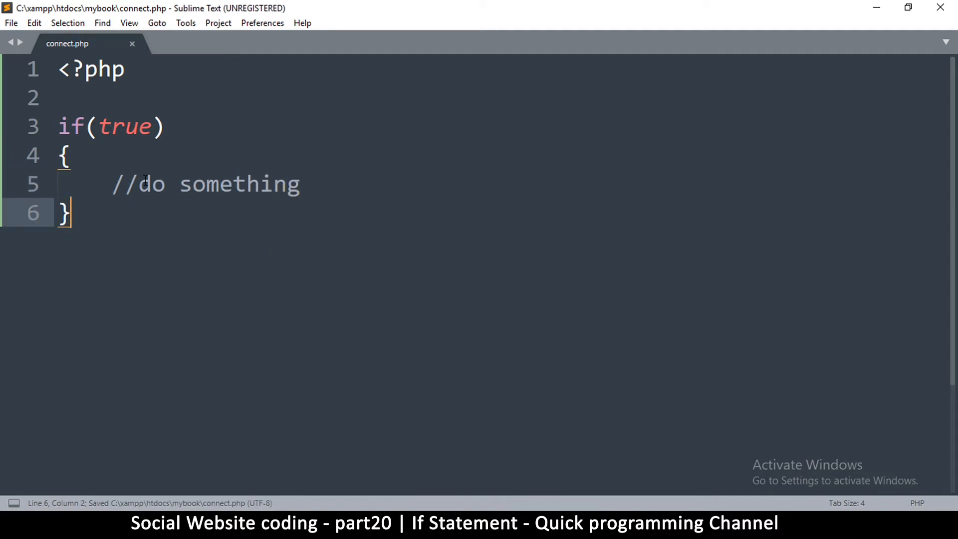
click(58, 126)
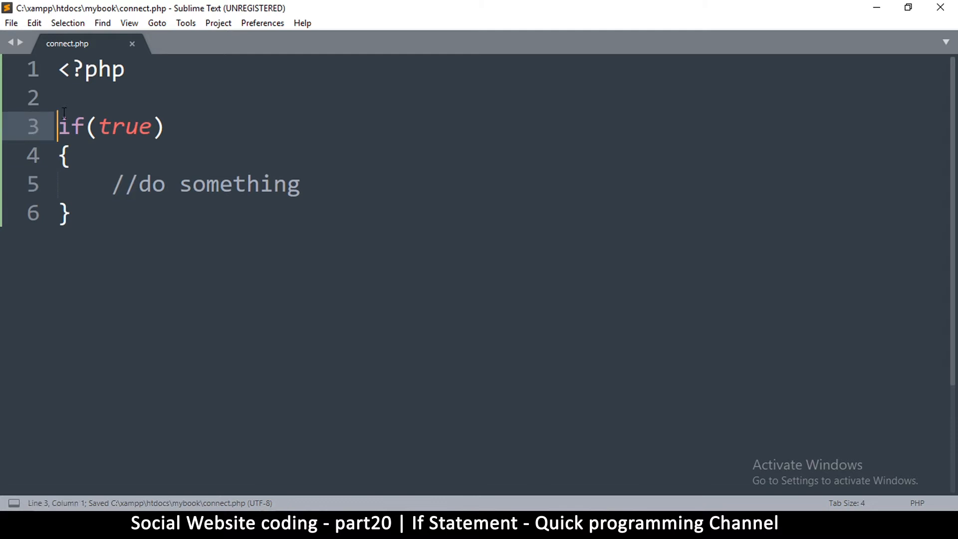
click(69, 213)
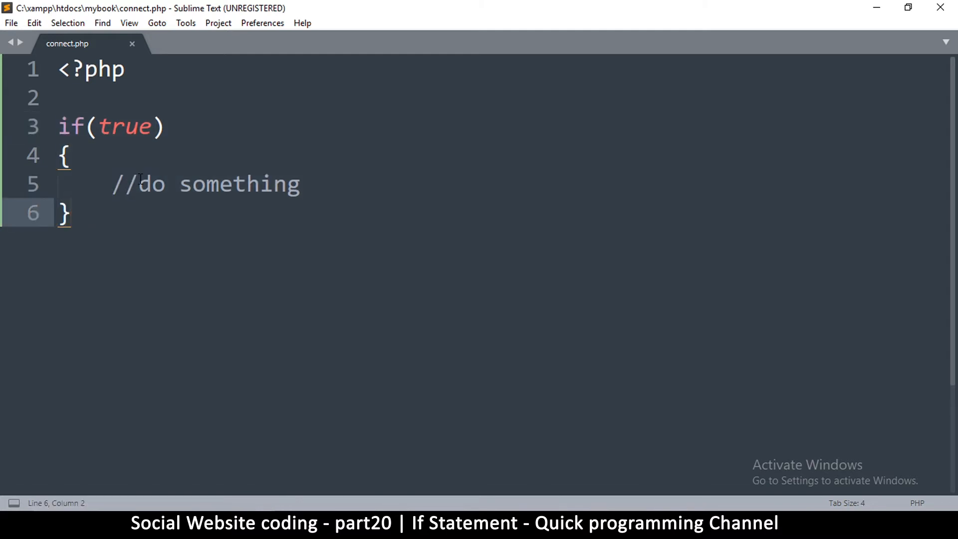
click(136, 183)
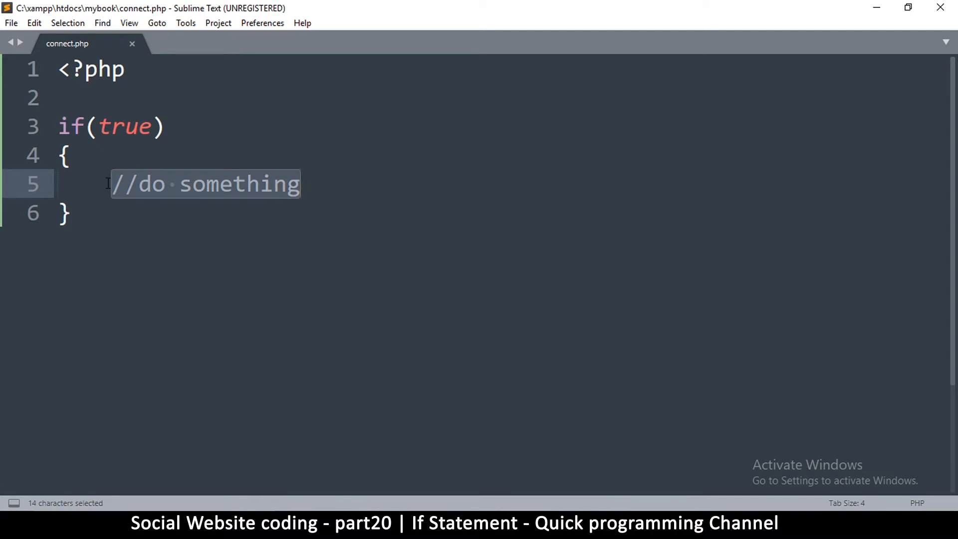
mouse_move(307, 184)
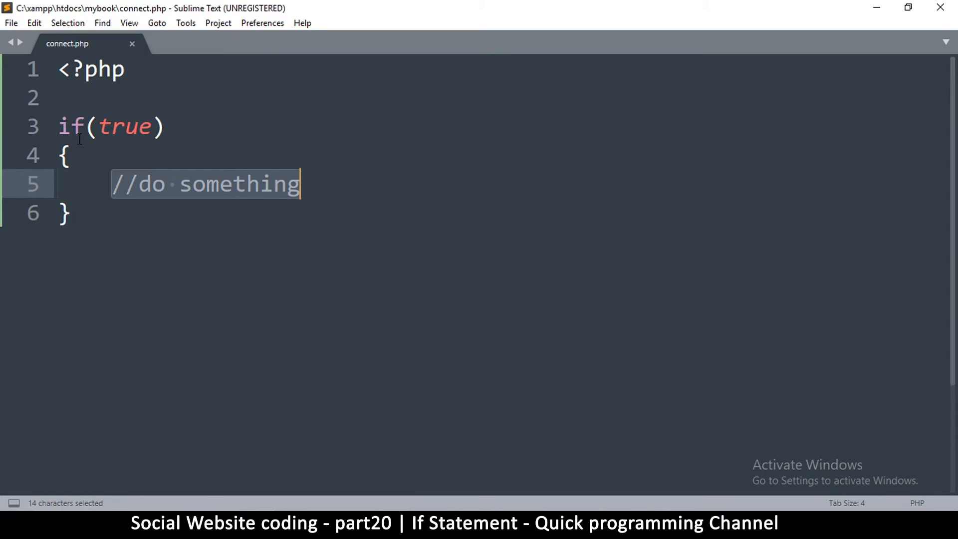
double_click(124, 127)
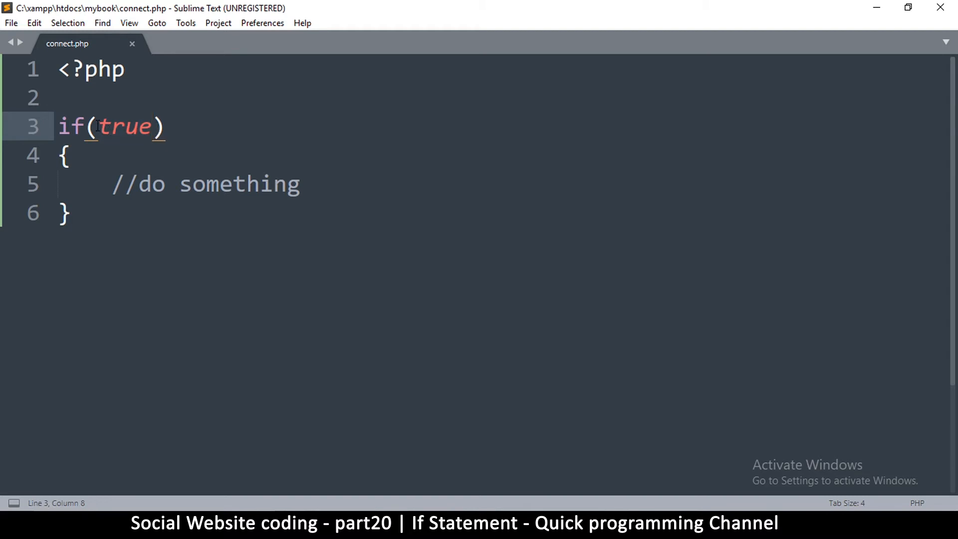
double_click(125, 127)
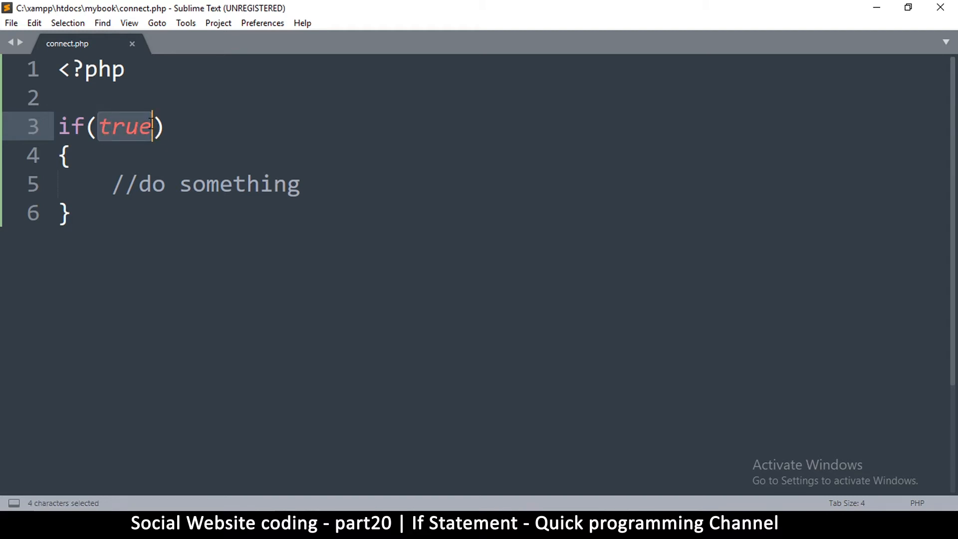
click(69, 127)
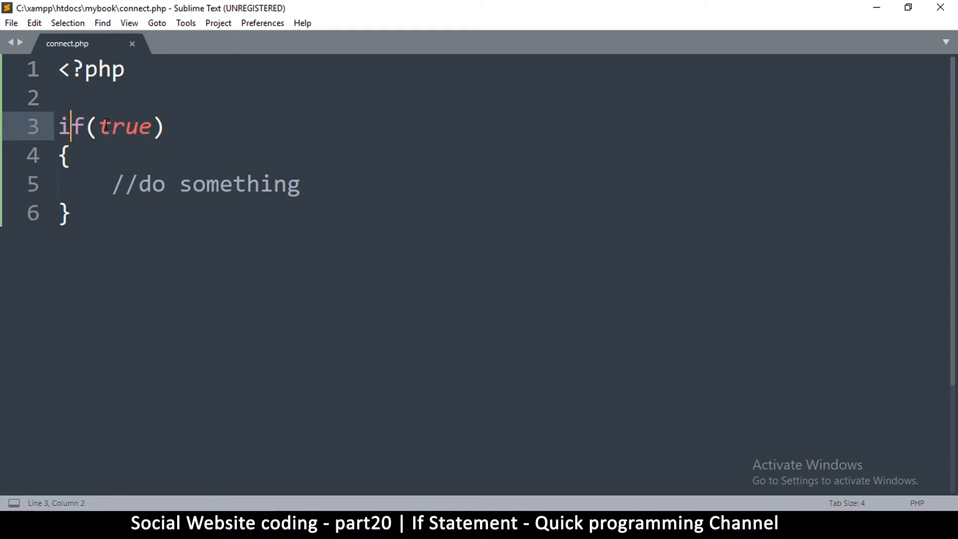
double_click(126, 127)
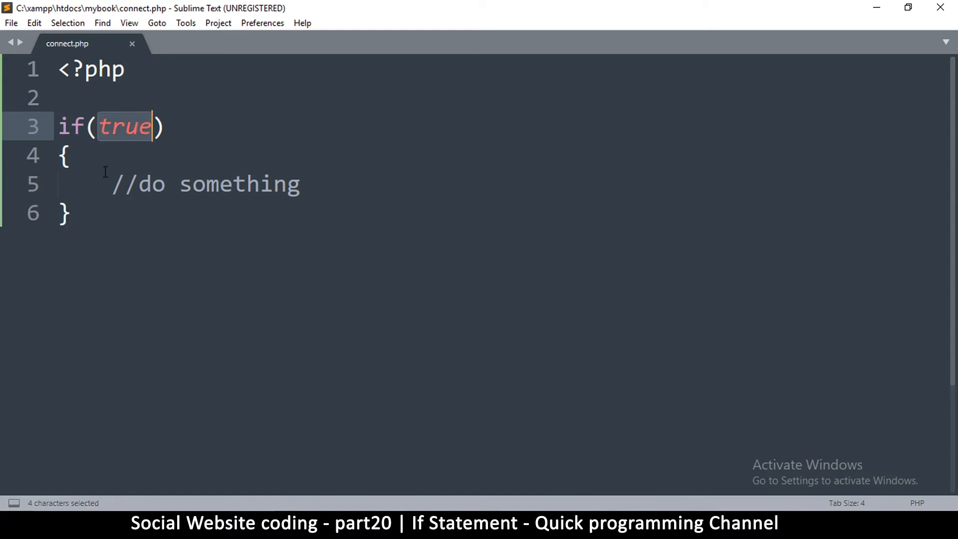
click(58, 98)
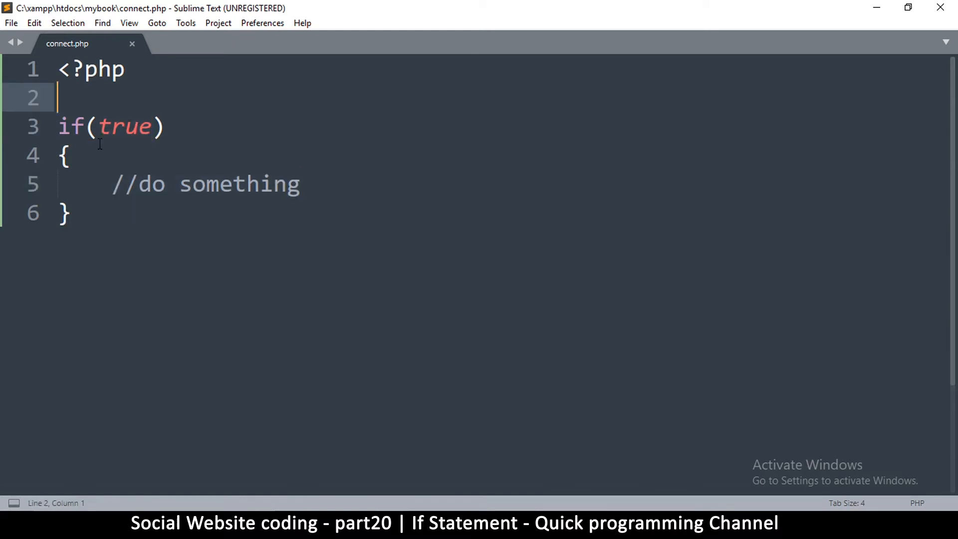
Declare $number = 10; above the if block
text($num)
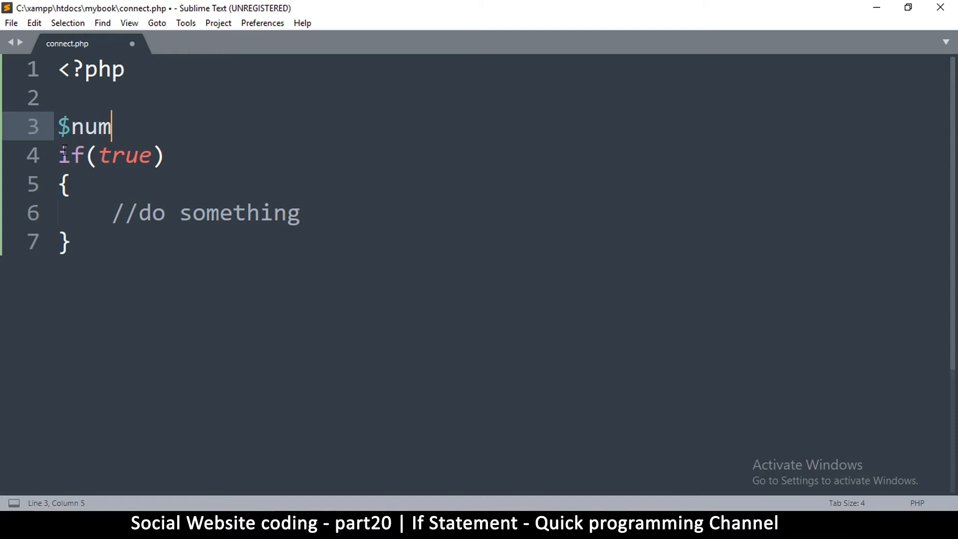
text(ber =)
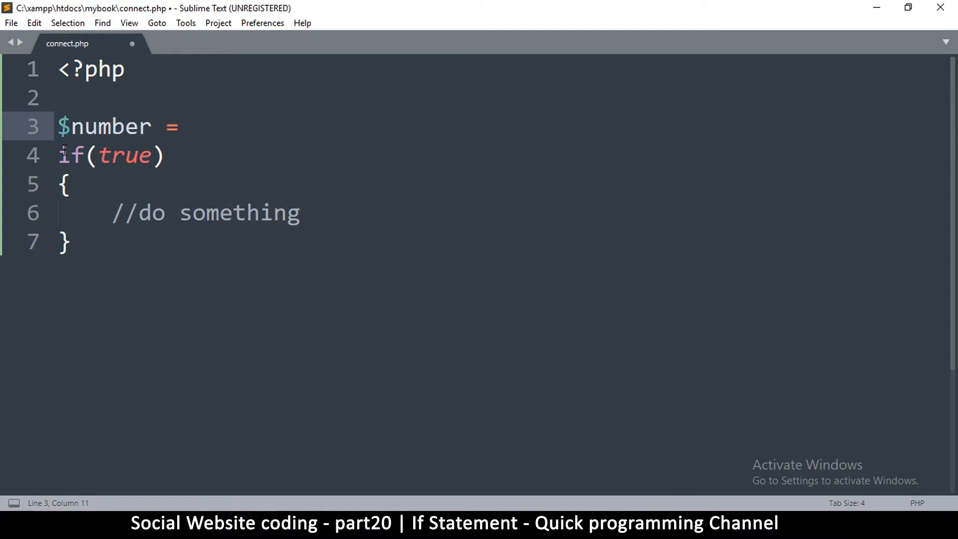
text(10;)
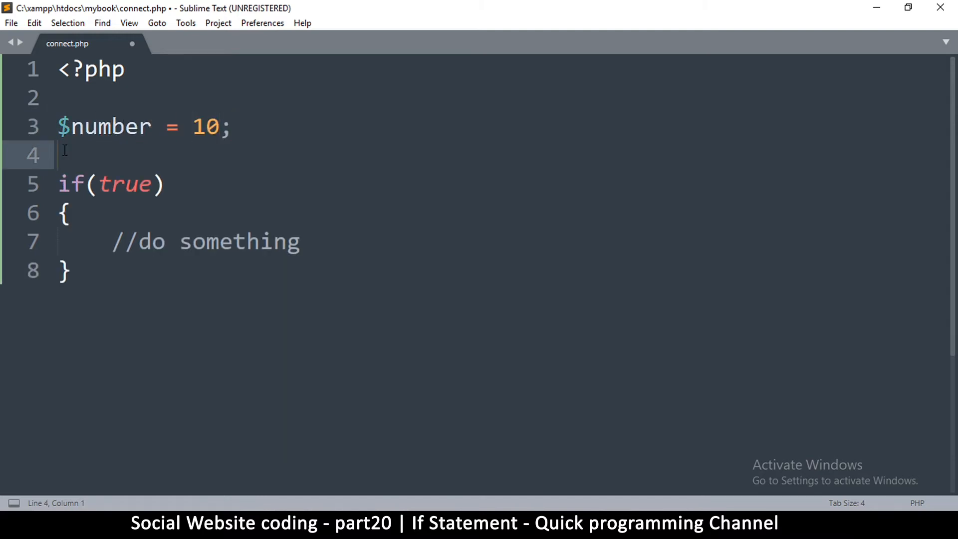
Replace the true condition with $number > 20, save, and highlight the condition
double_click(124, 184)
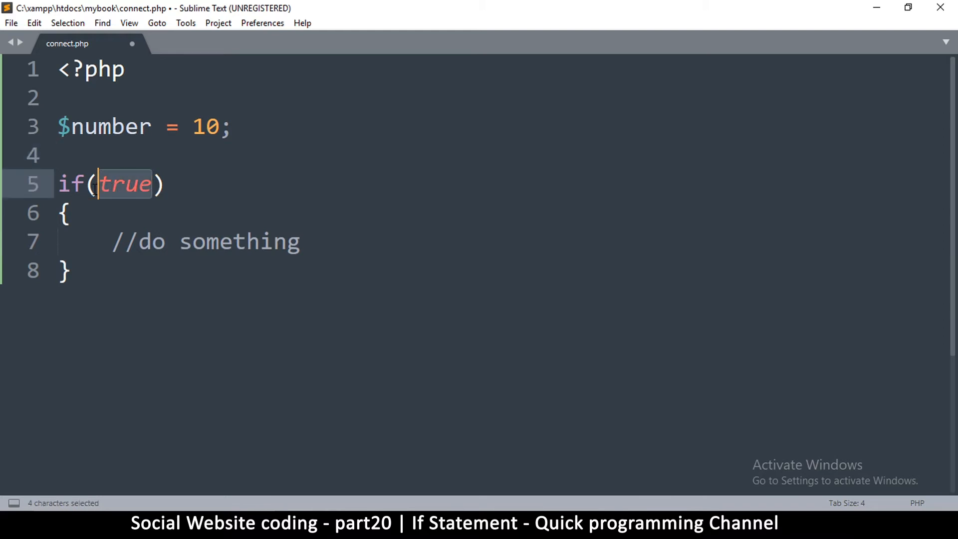
text($number >)
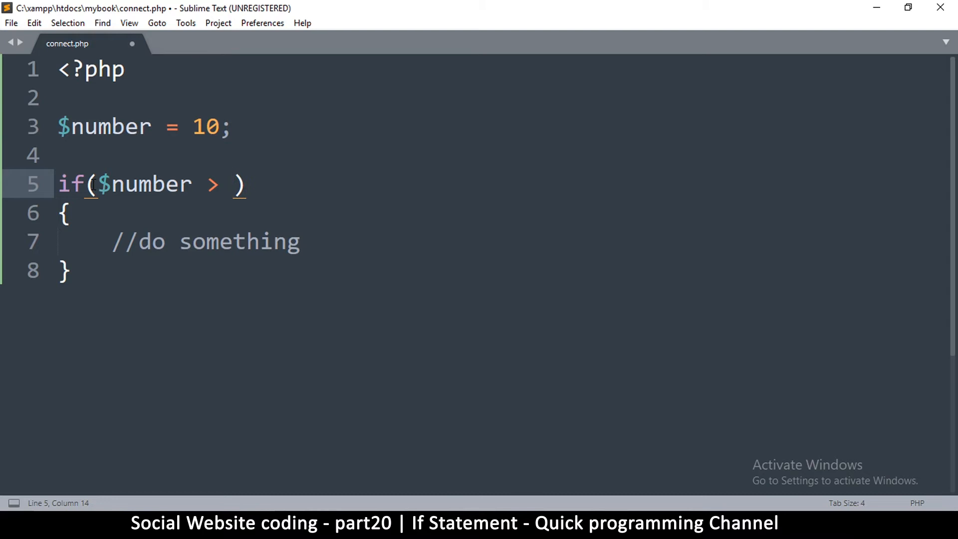
text(20)
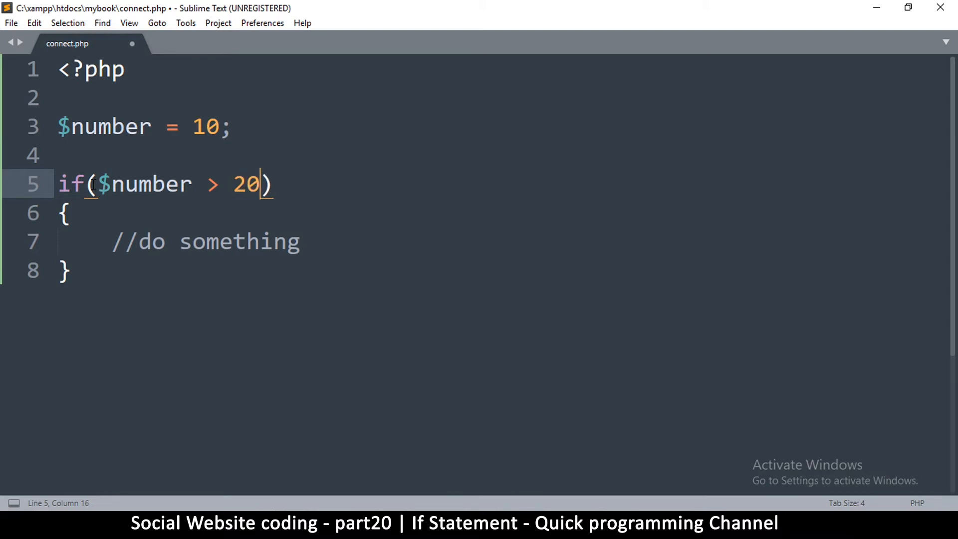
key(ctrl+s)
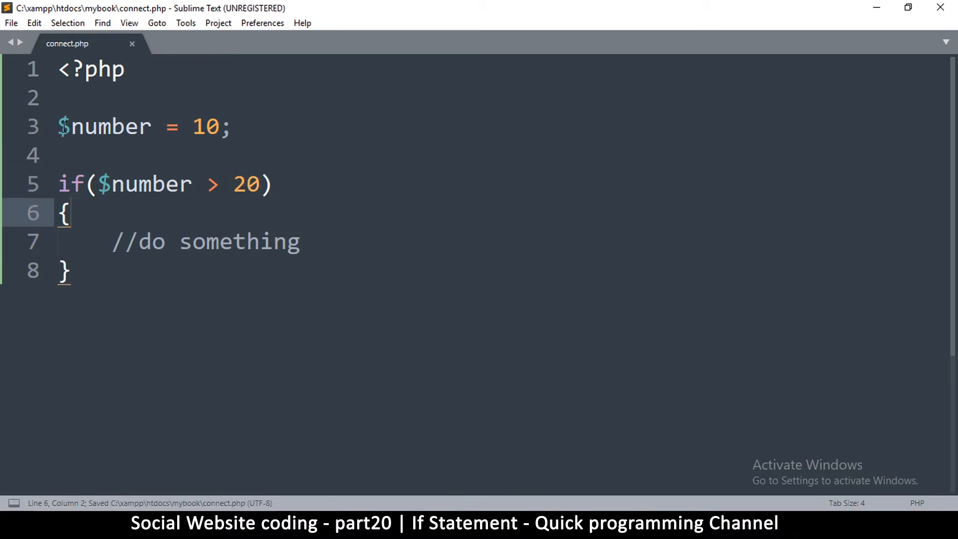
double_click(141, 184)
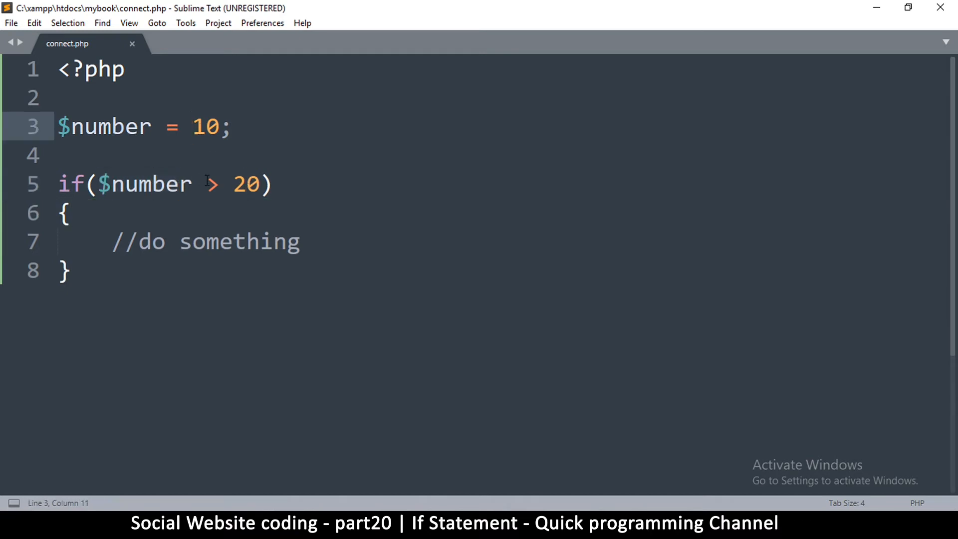
click(98, 184)
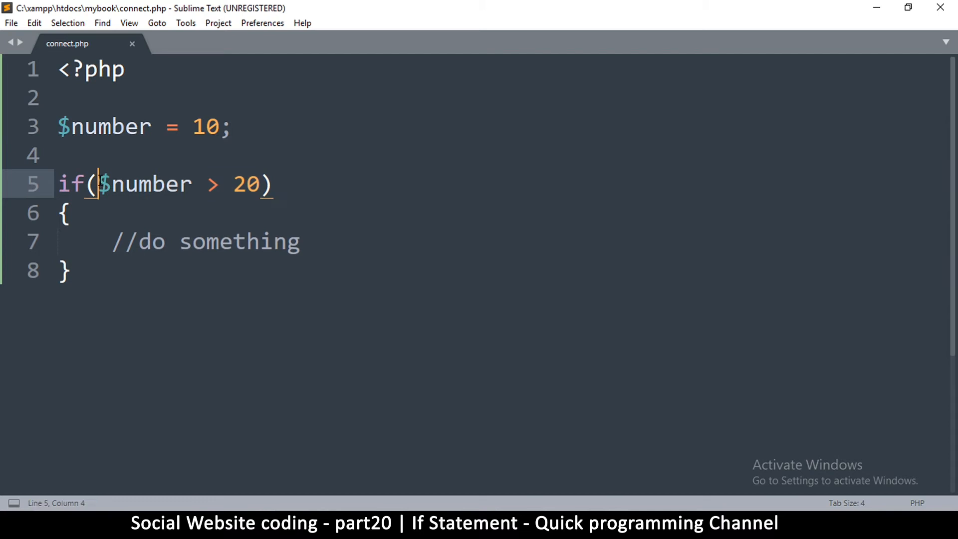
drag(98, 185, 260, 184)
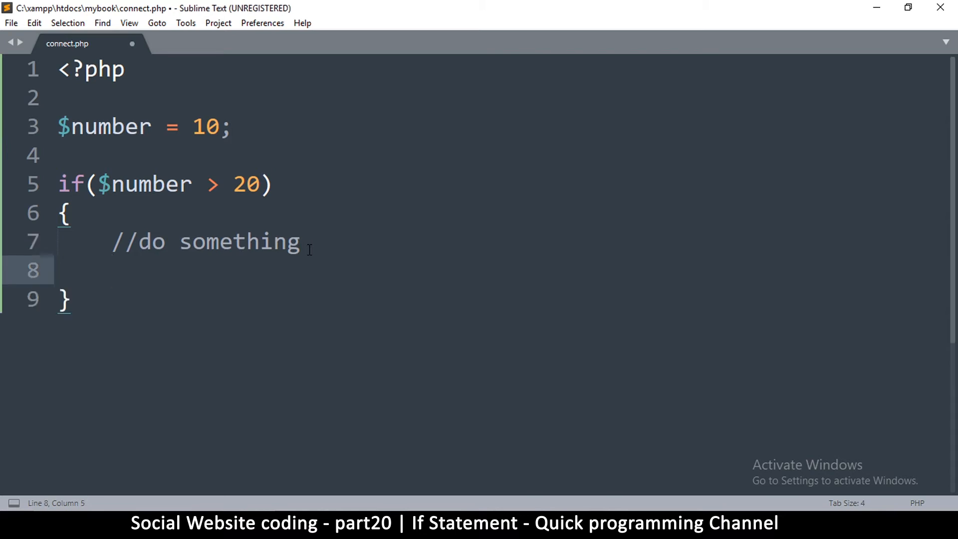
Add echo "inside if statement"; inside the if block and save connect.php
text(echo "")
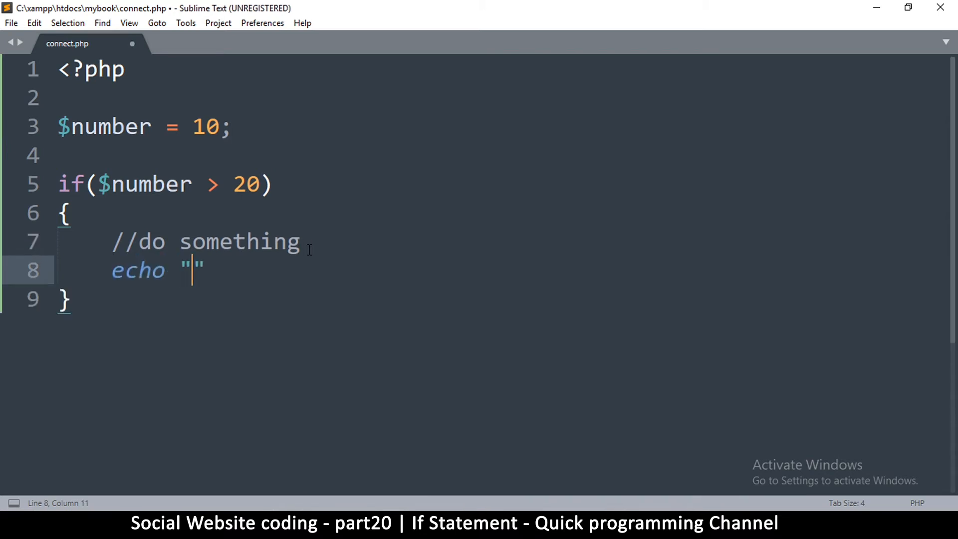
text(i)
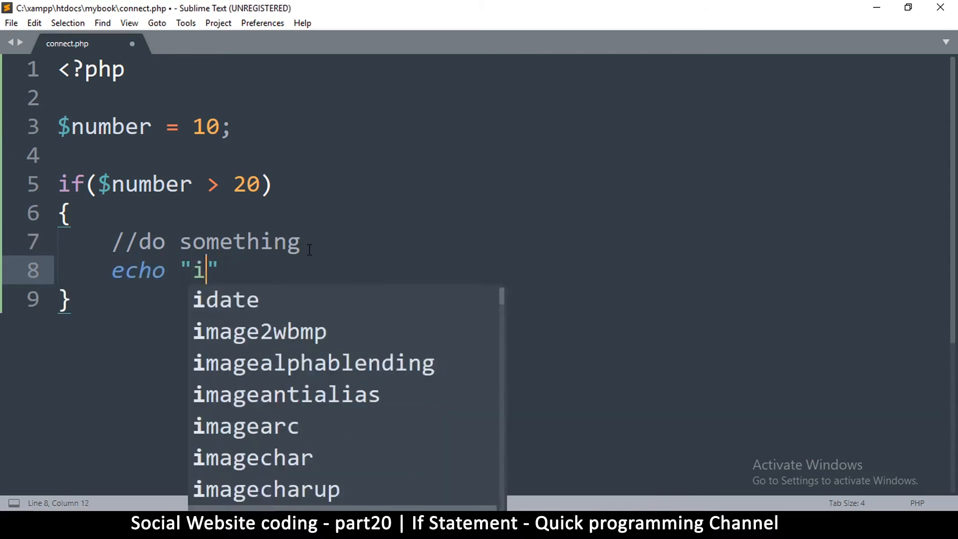
text(nside if)
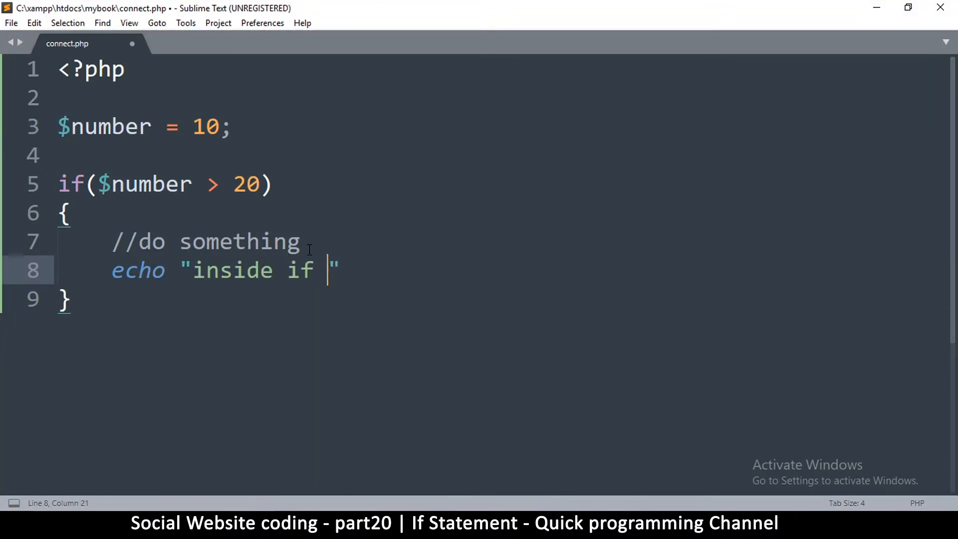
text(sta)
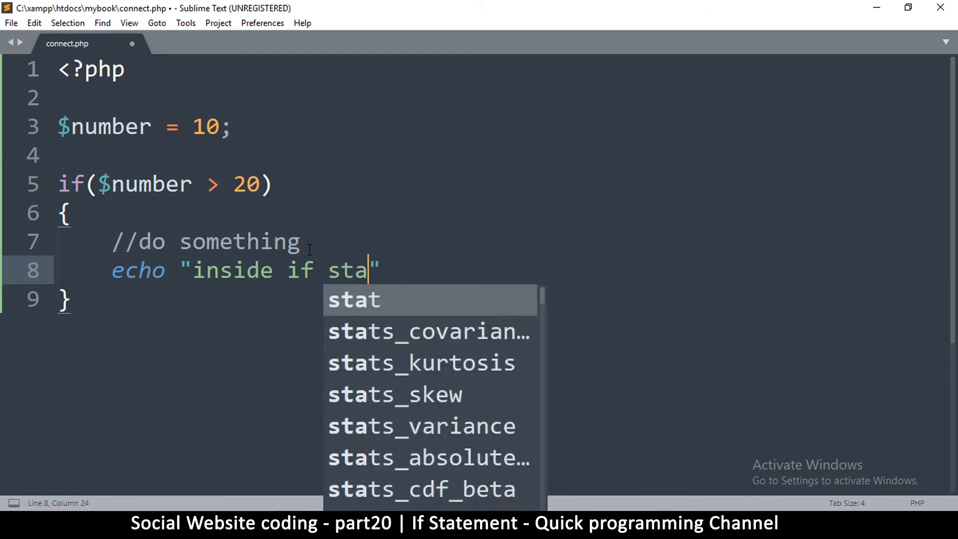
text(tement)
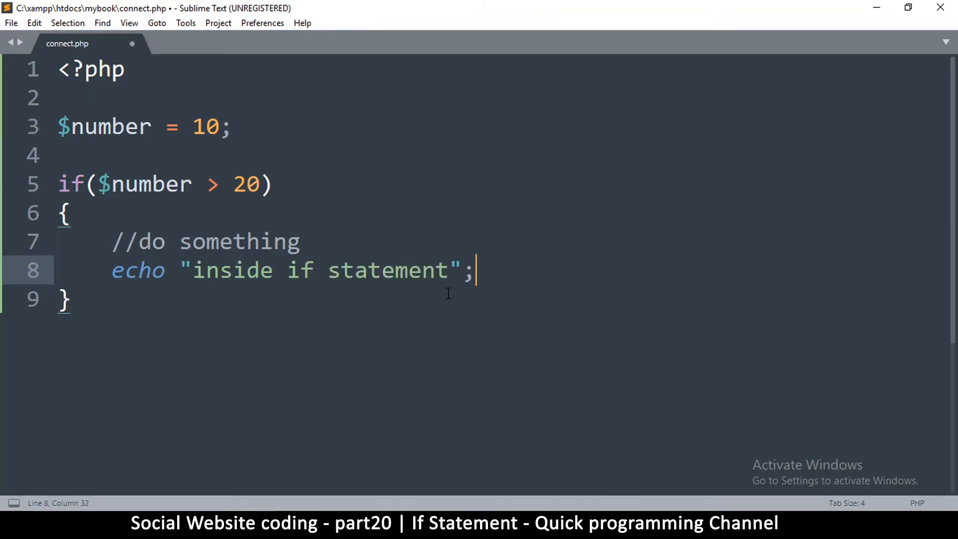
key(ctrl+s)
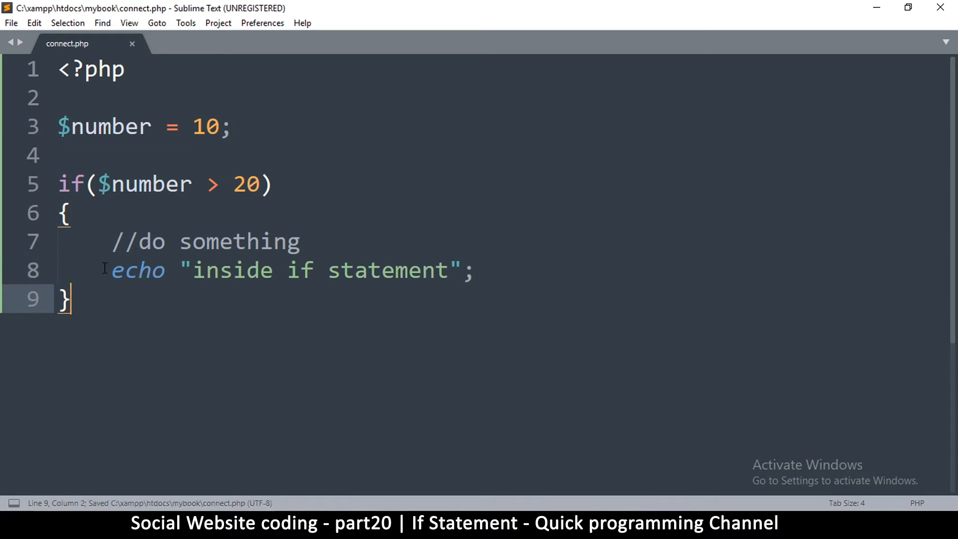
triple_click(244, 271)
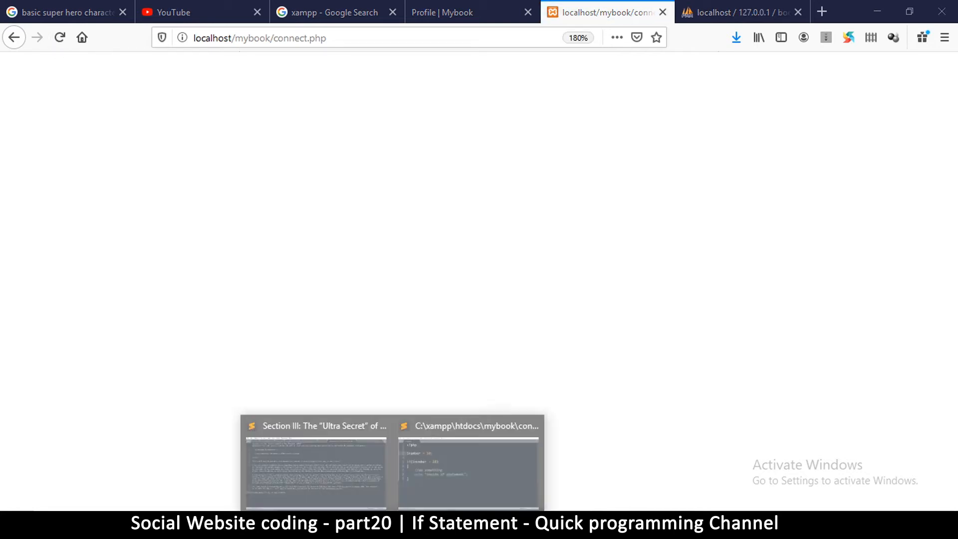
Change $number from 10 to 30, then reload the page in Firefox to see 'inside if statement'
click(469, 464)
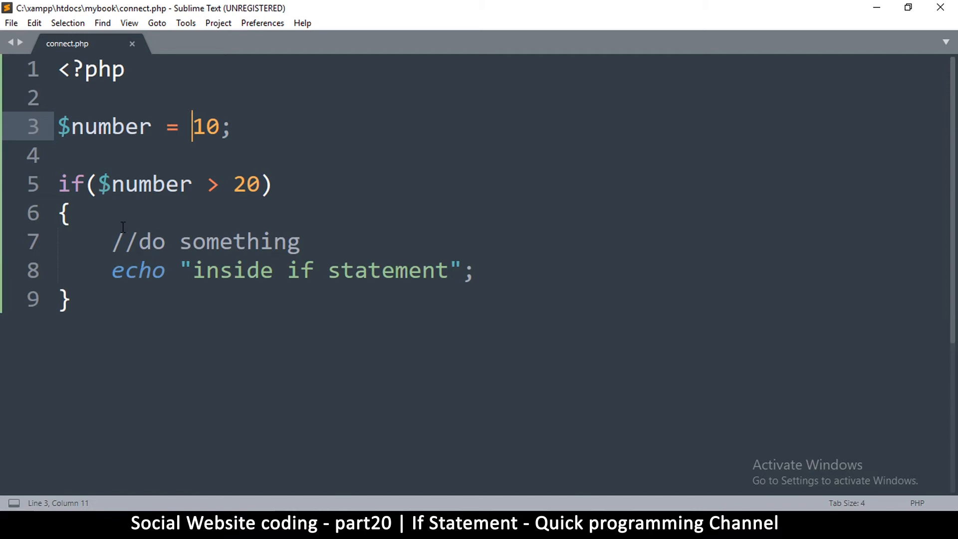
key(Right)
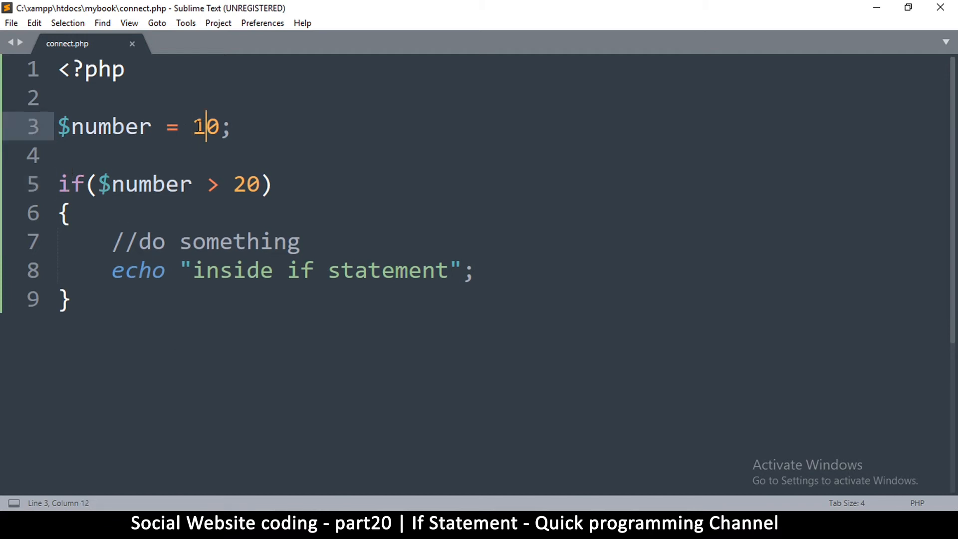
text(3)
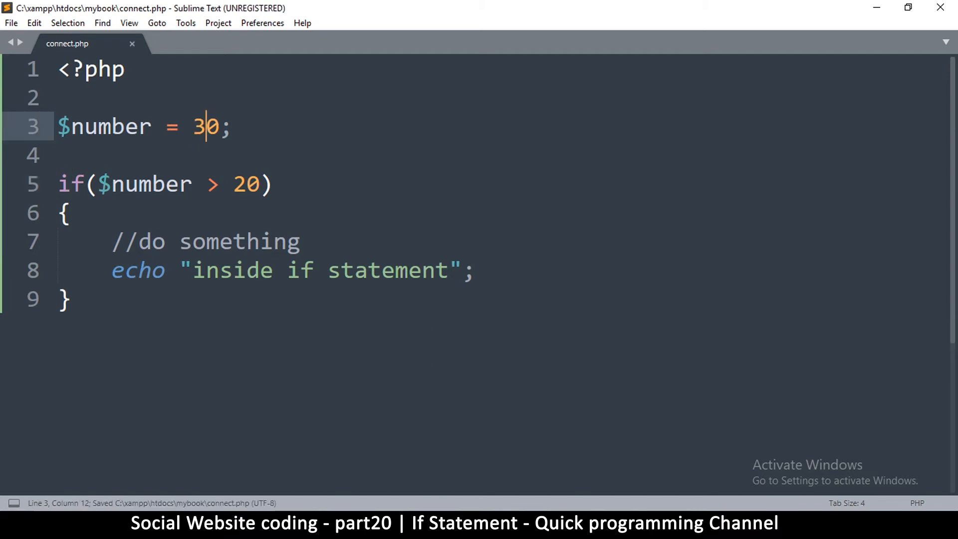
click(605, 12)
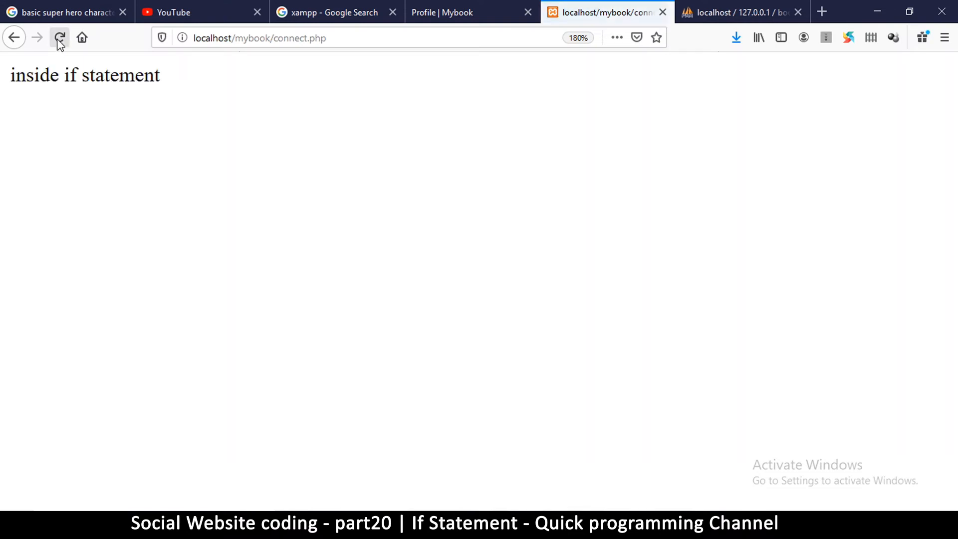
click(58, 37)
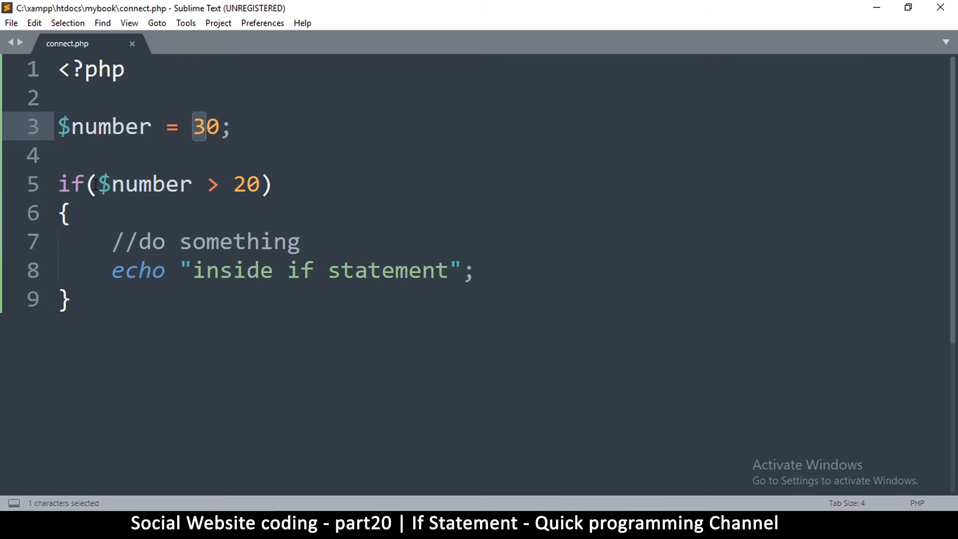
Try ==, < and > on the operator, settle on $number >= 20, and move to the block's end
double_click(145, 184)
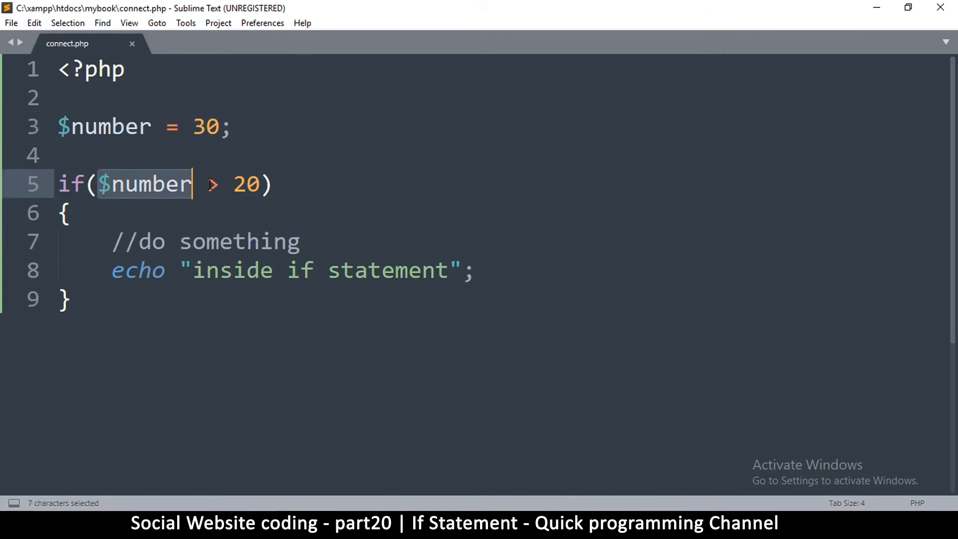
double_click(245, 184)
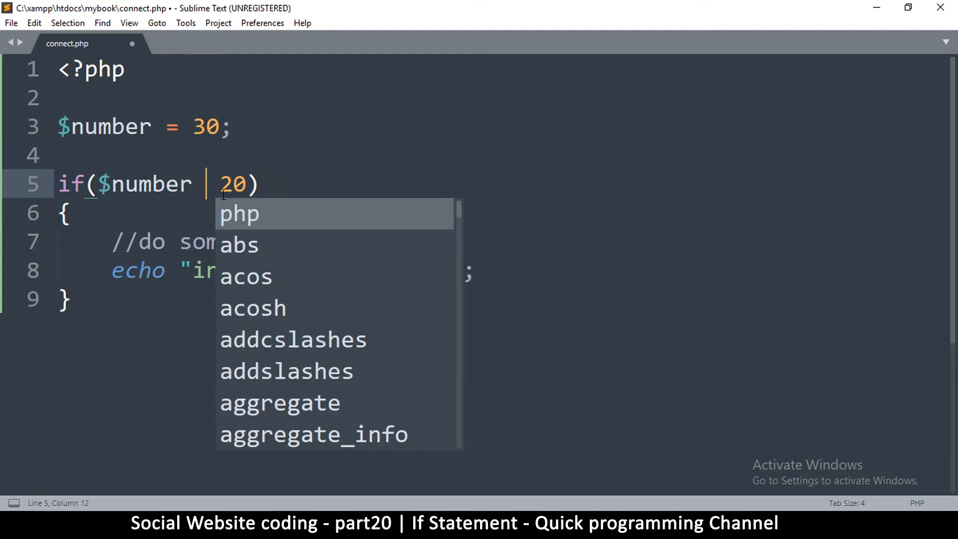
text(==)
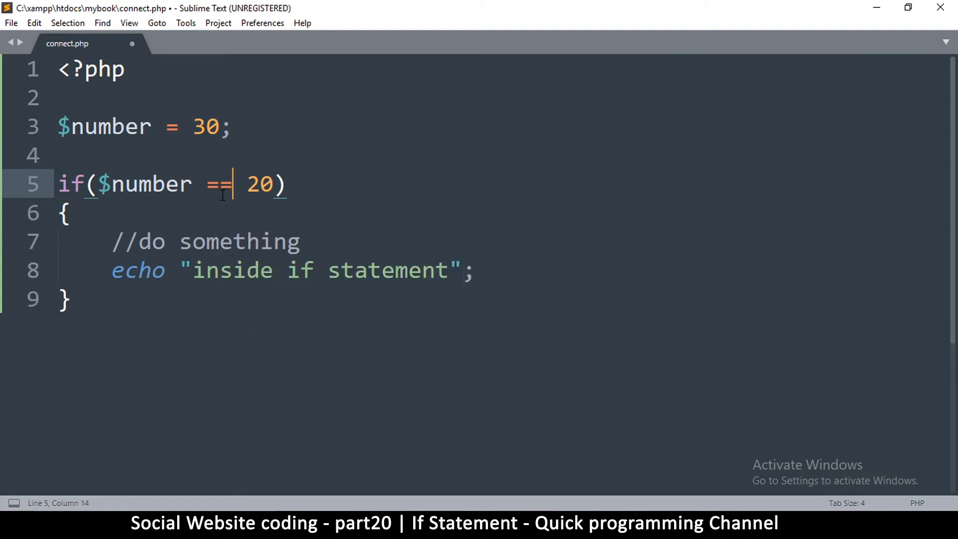
text(<)
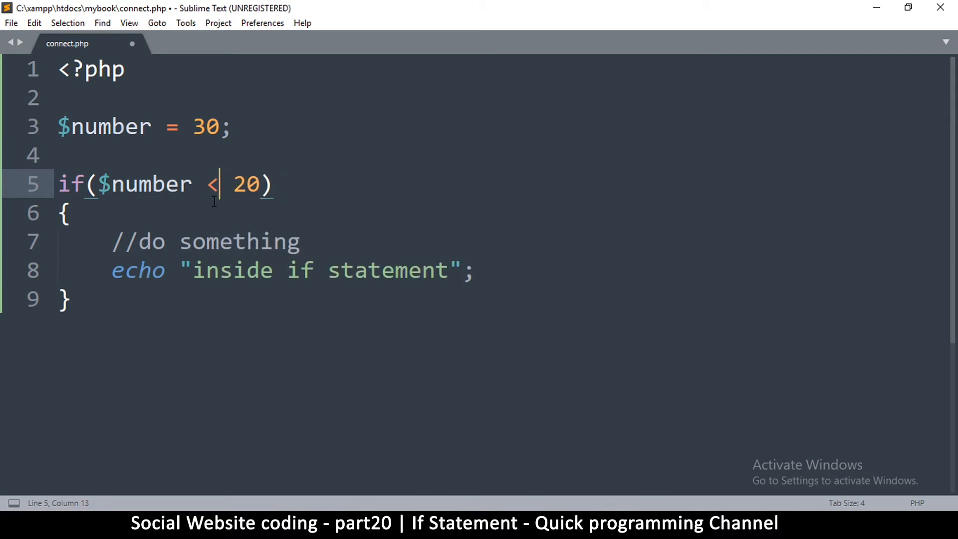
text(>)
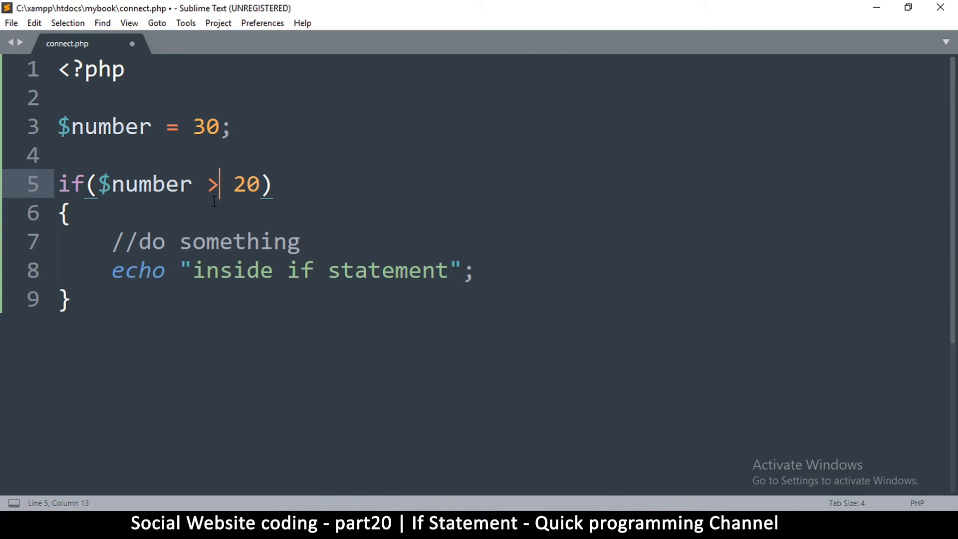
text(=)
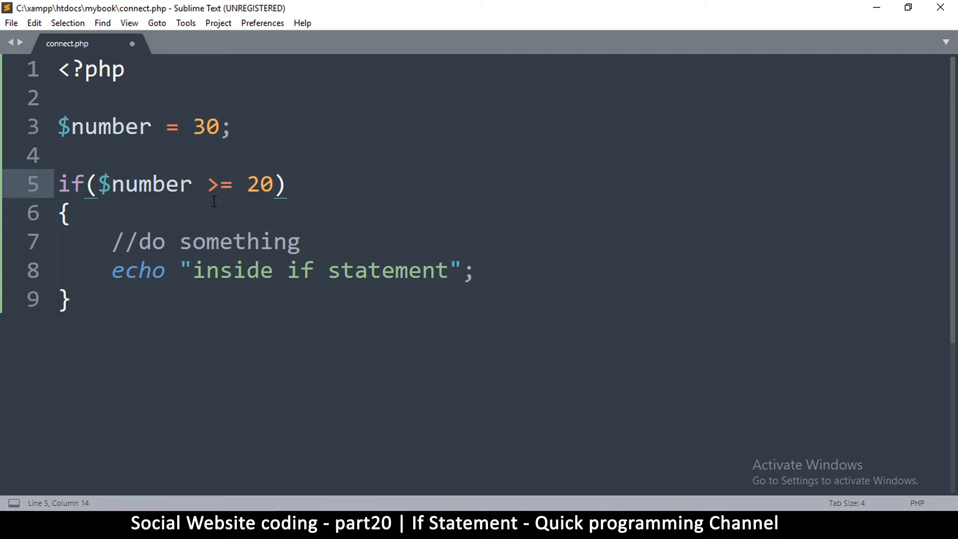
double_click(219, 185)
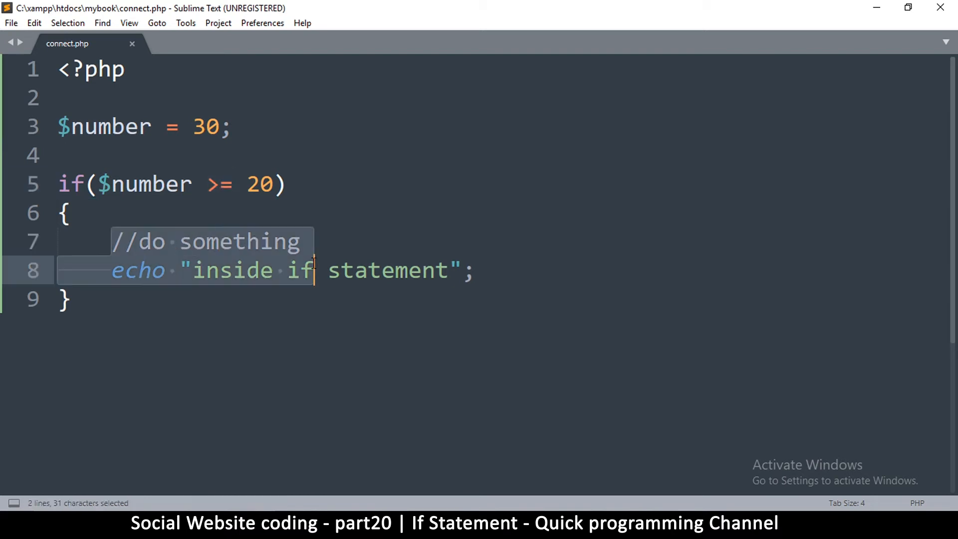
click(70, 300)
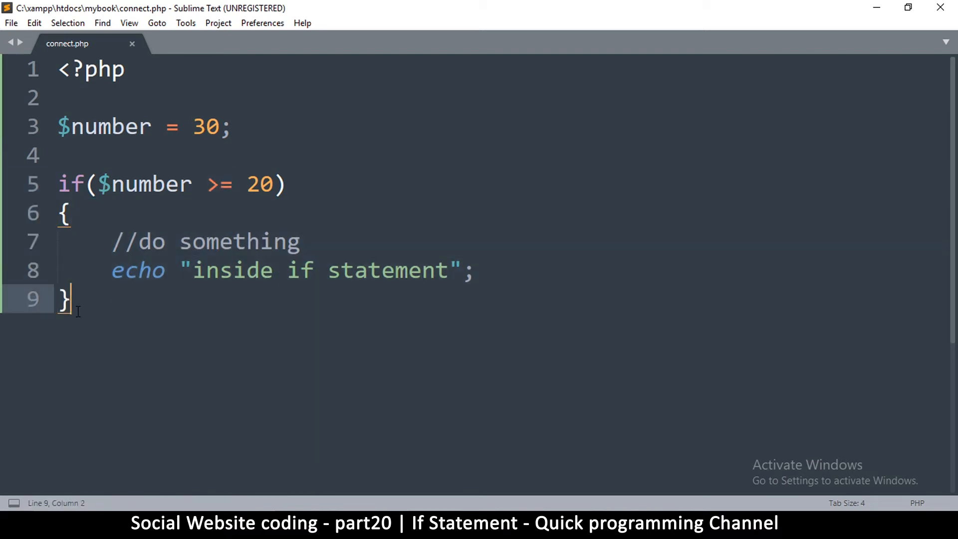
Add an echo "end"; line after the if block and check it in the browser
text(echo)
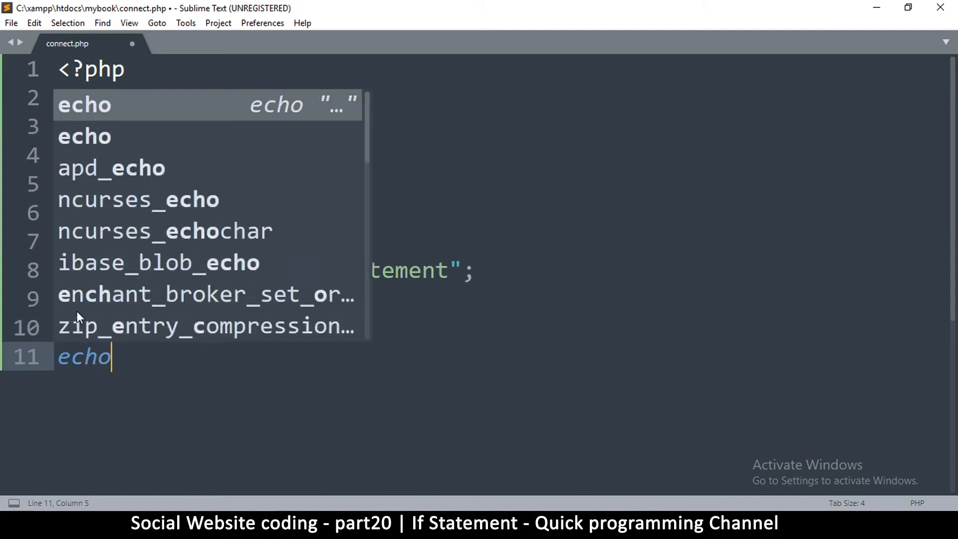
text("end";)
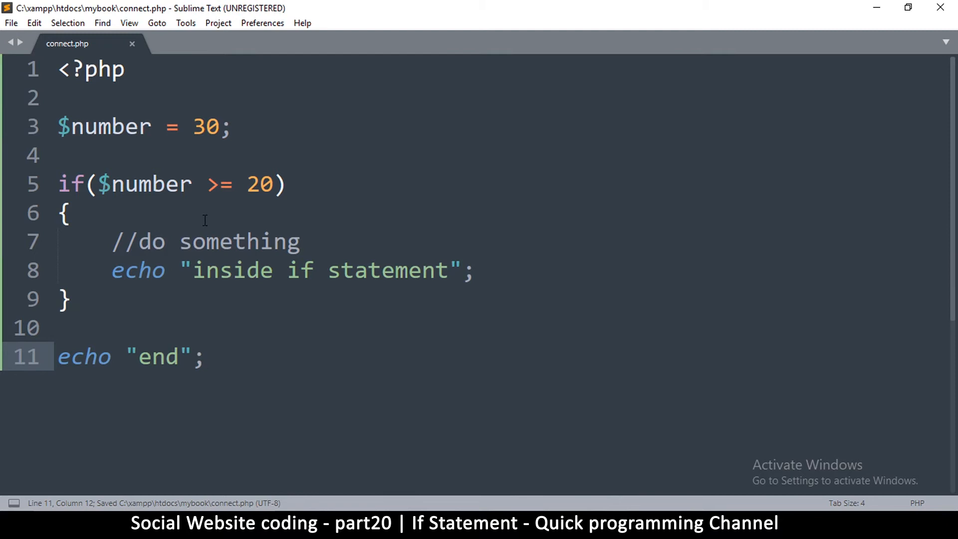
triple_click(121, 356)
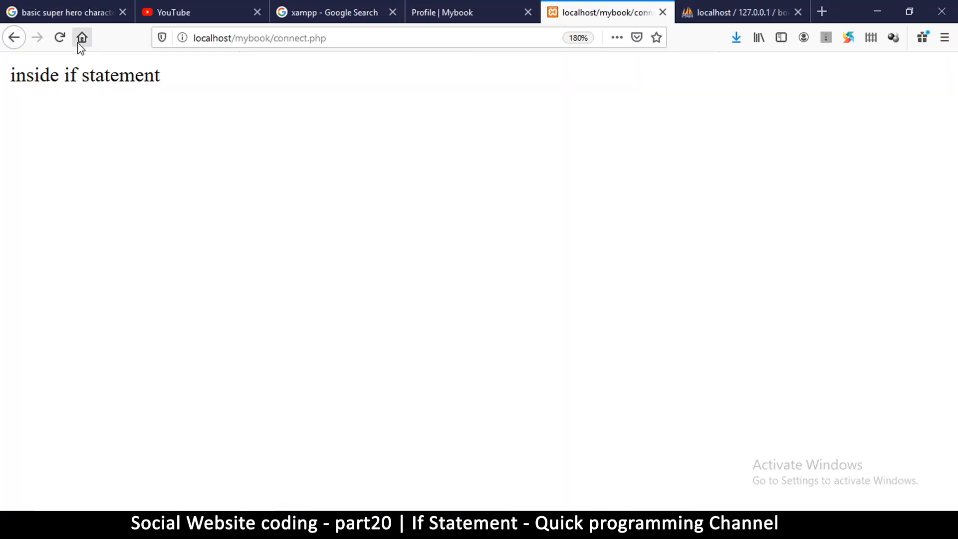
click(59, 37)
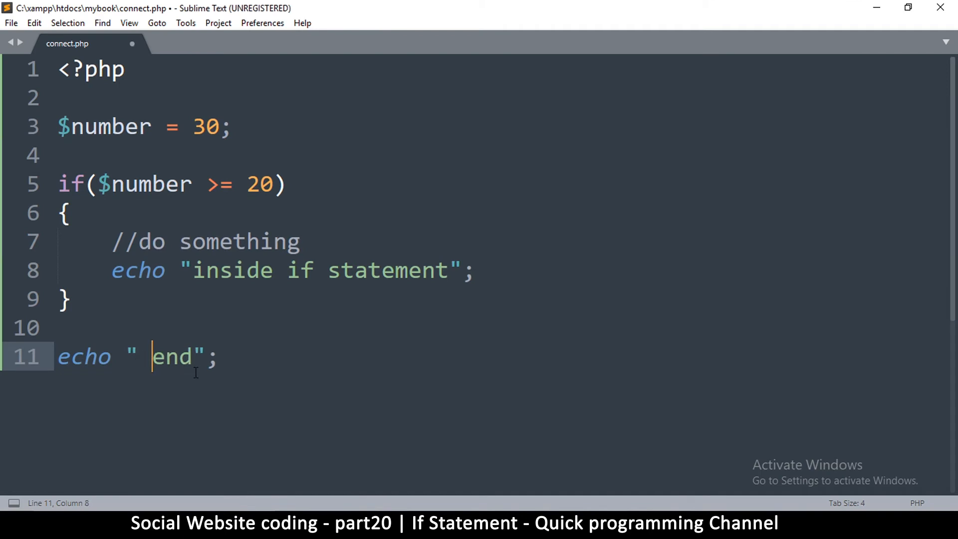
Set $number back to 10, save connect.php, and bring up Firefox
key(ctrl+s)
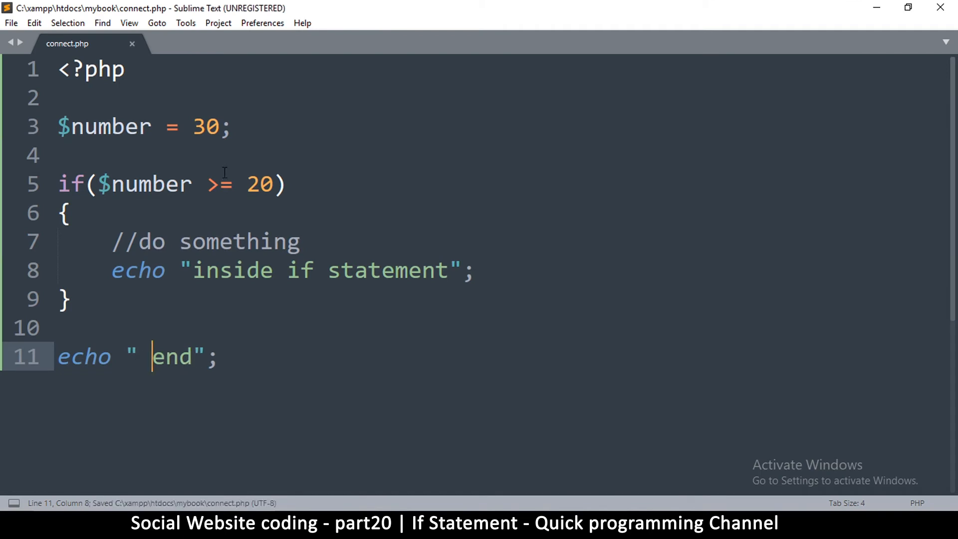
text(10)
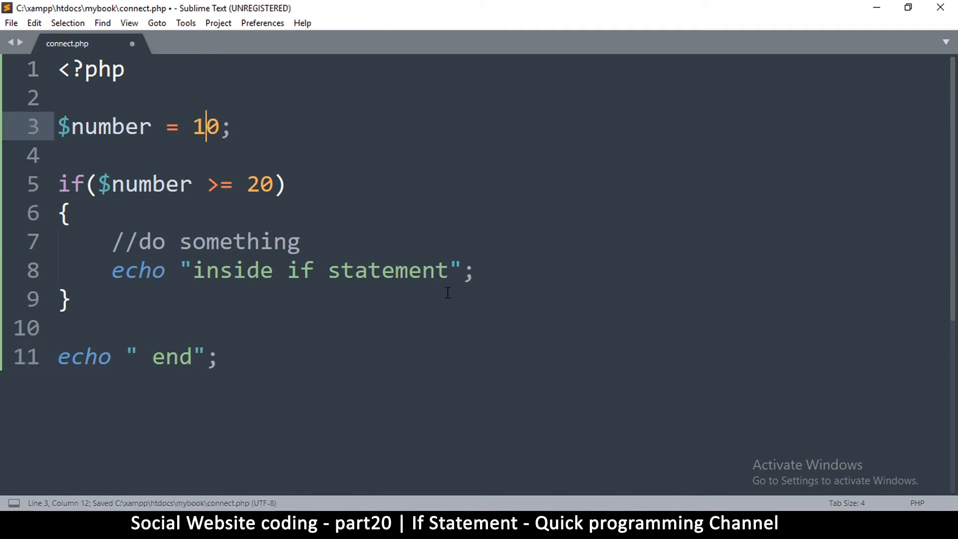
click(605, 12)
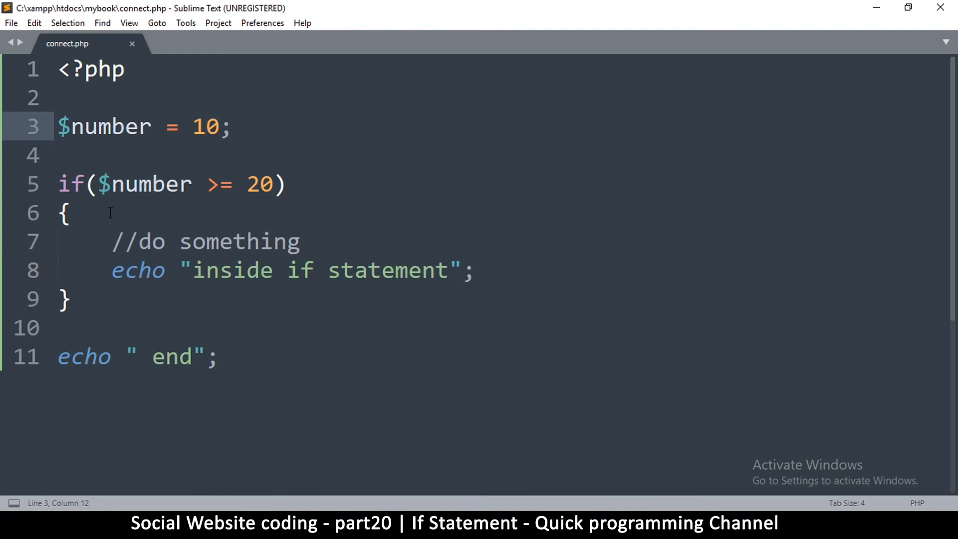
Wrap the echo " end"; line in an else { } block after the if and save
click(61, 327)
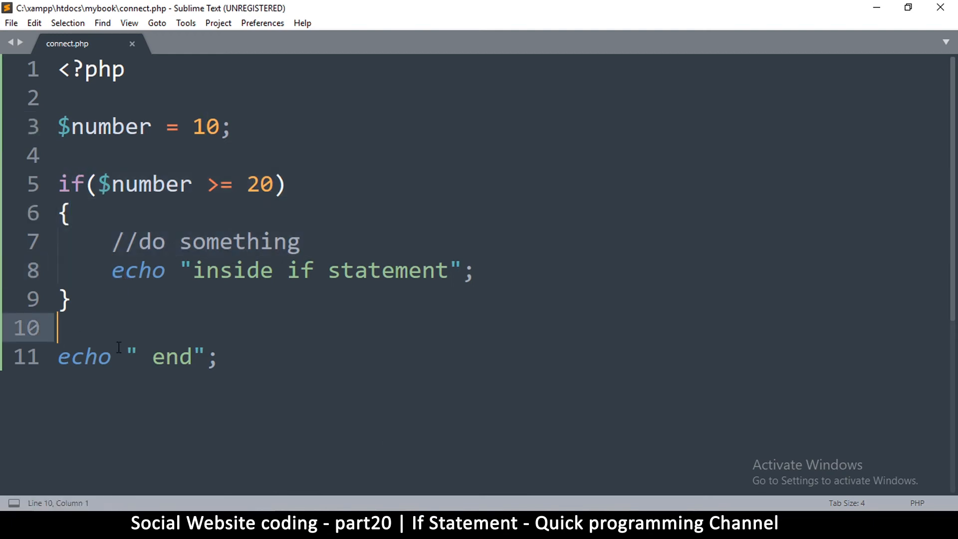
click(66, 184)
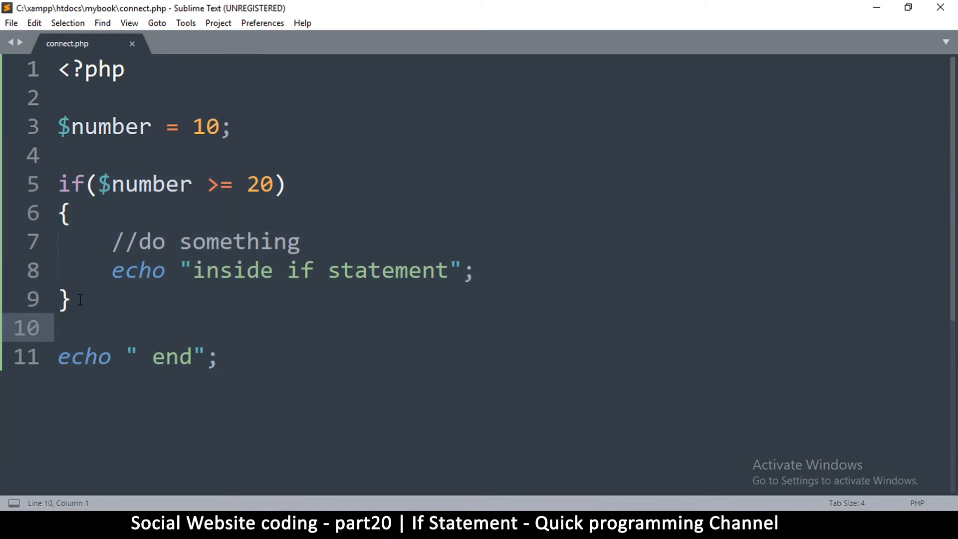
drag(88, 184, 287, 183)
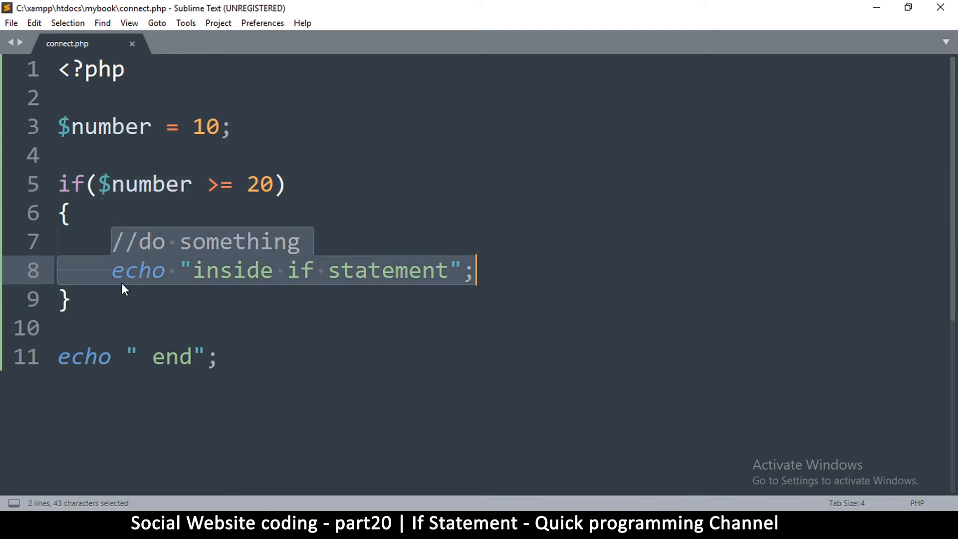
text(e)
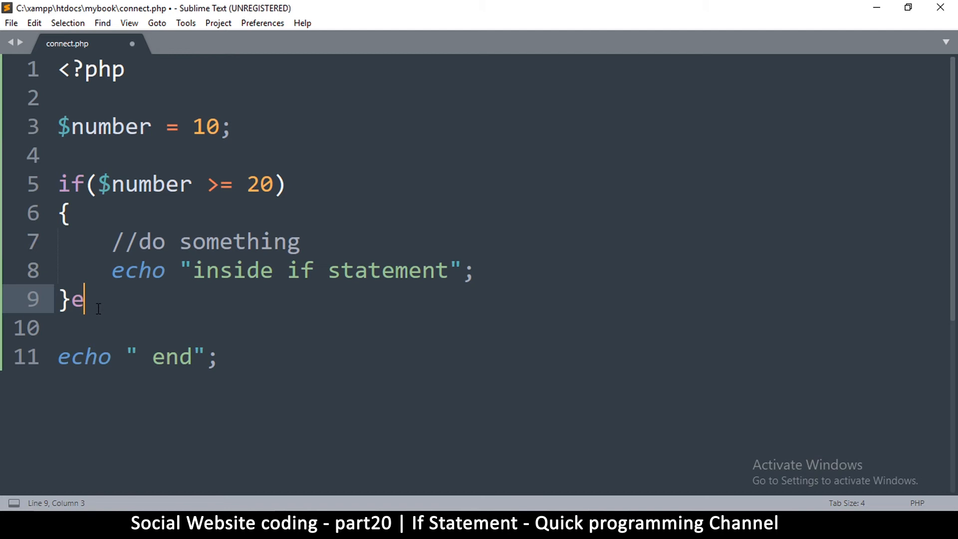
text(lse)
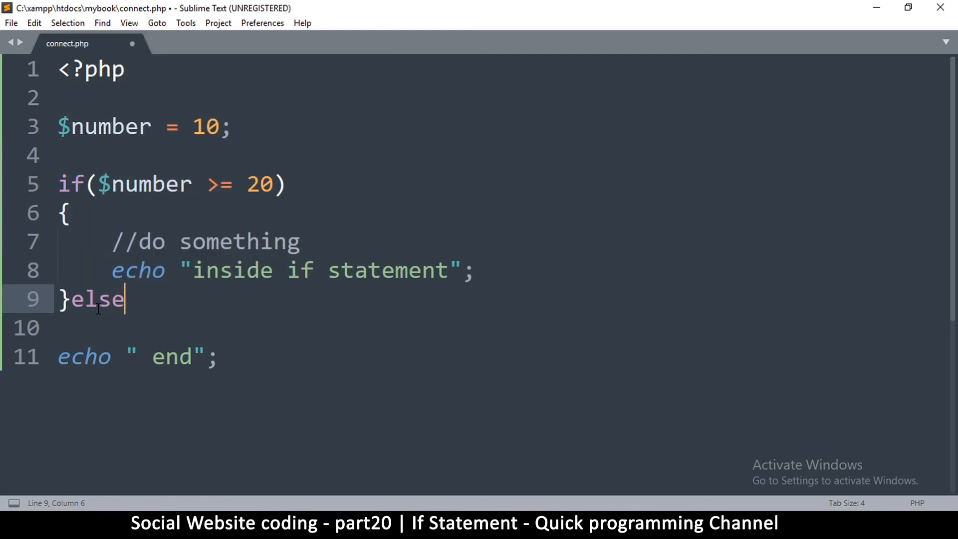
text({)
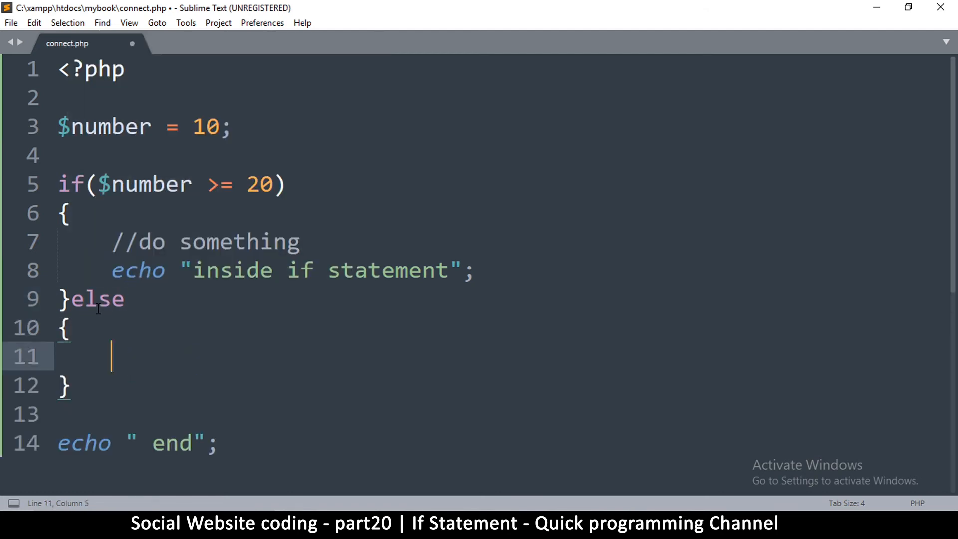
triple_click(134, 442)
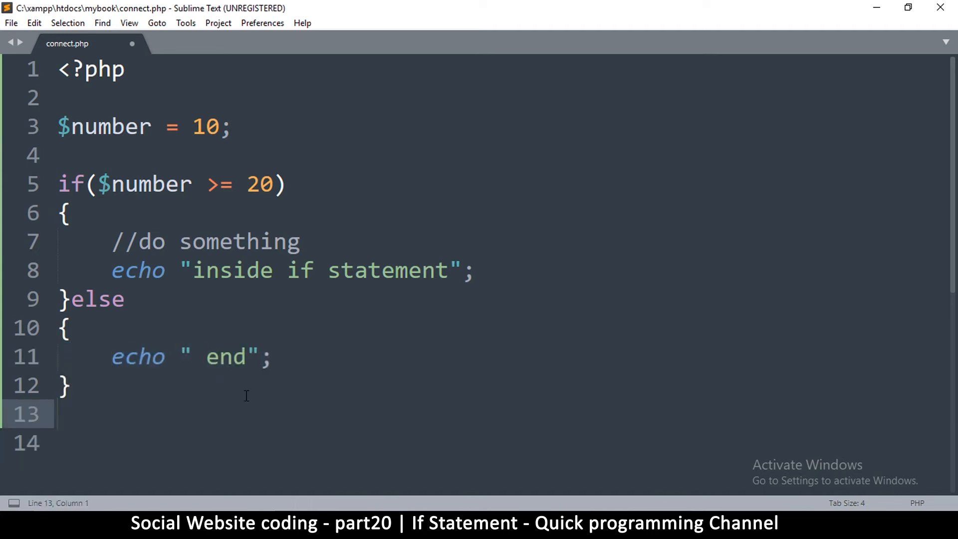
key(ctrl+s)
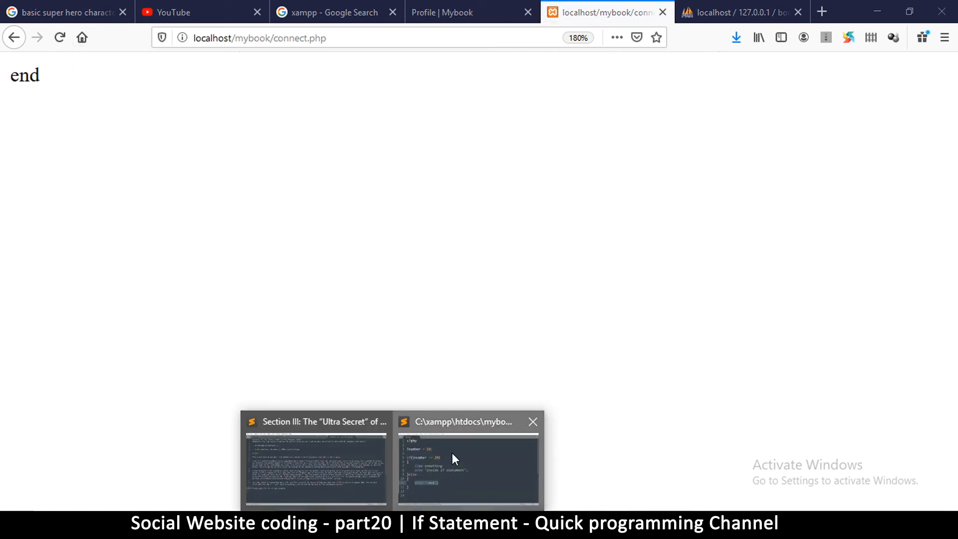
Reload connect.php in Firefox to see 'inside if statement', then return to the editor
click(468, 464)
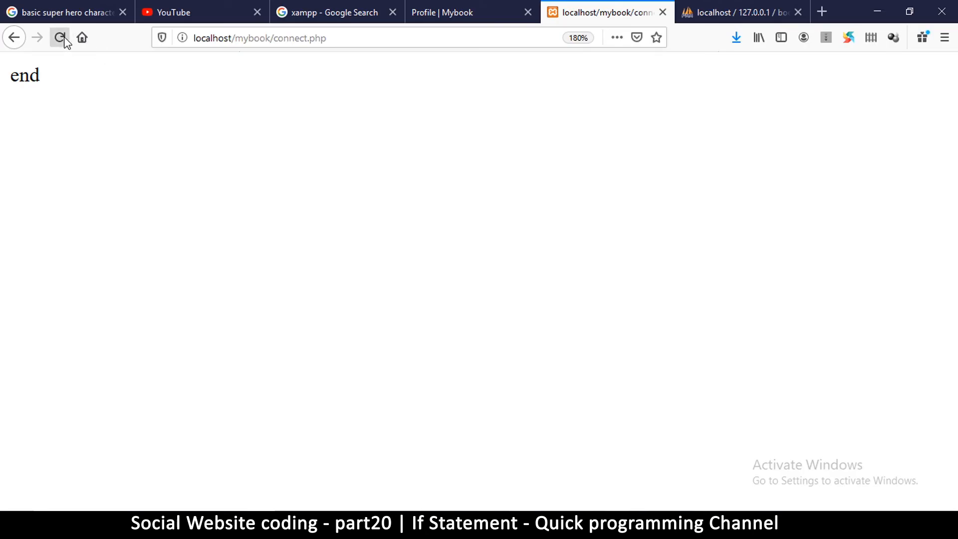
click(59, 36)
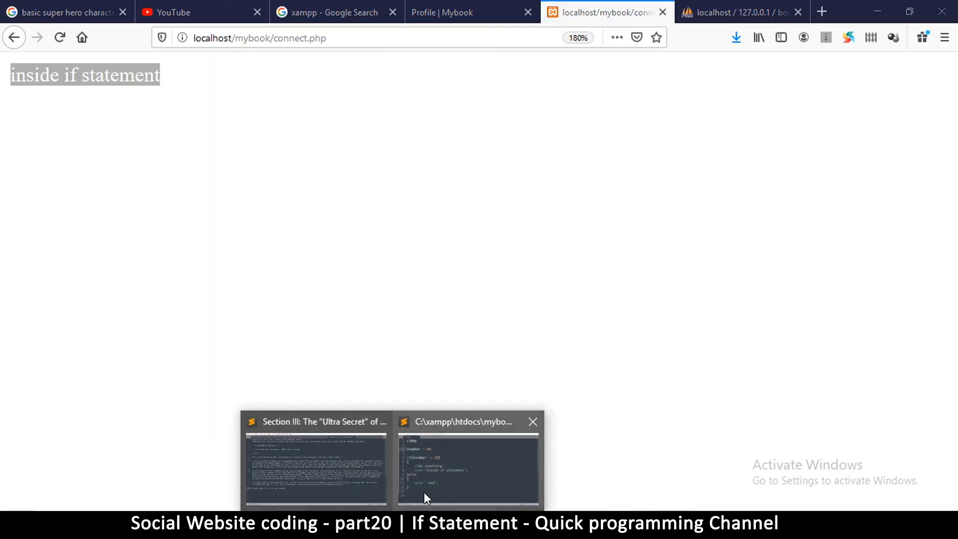
click(468, 467)
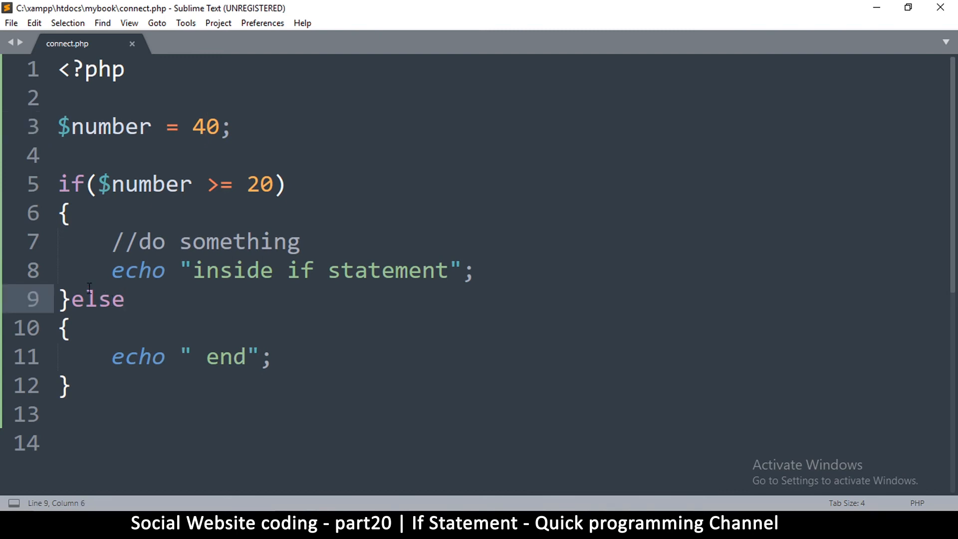
Turn the else into elseif with no condition, save, and reload the page in Firefox
key(enter)
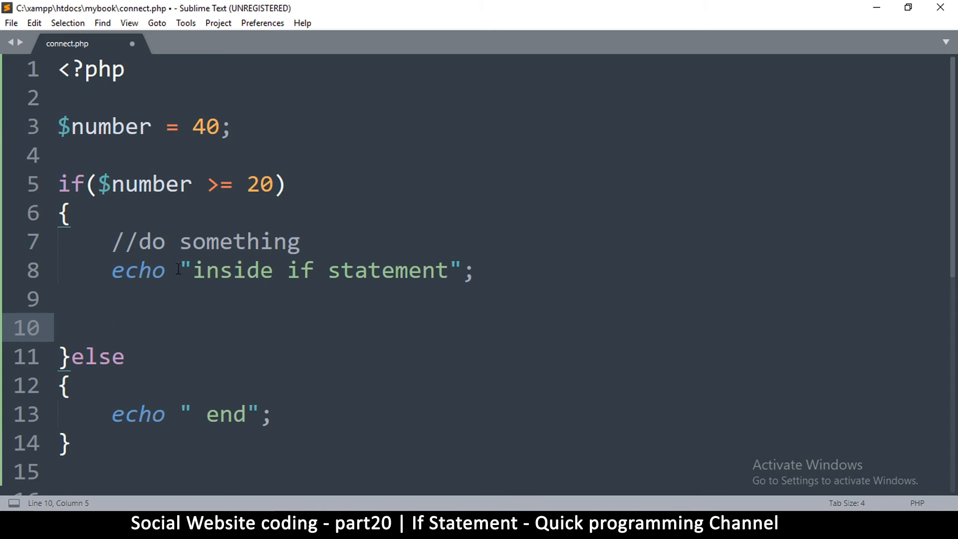
mouse_move(146, 320)
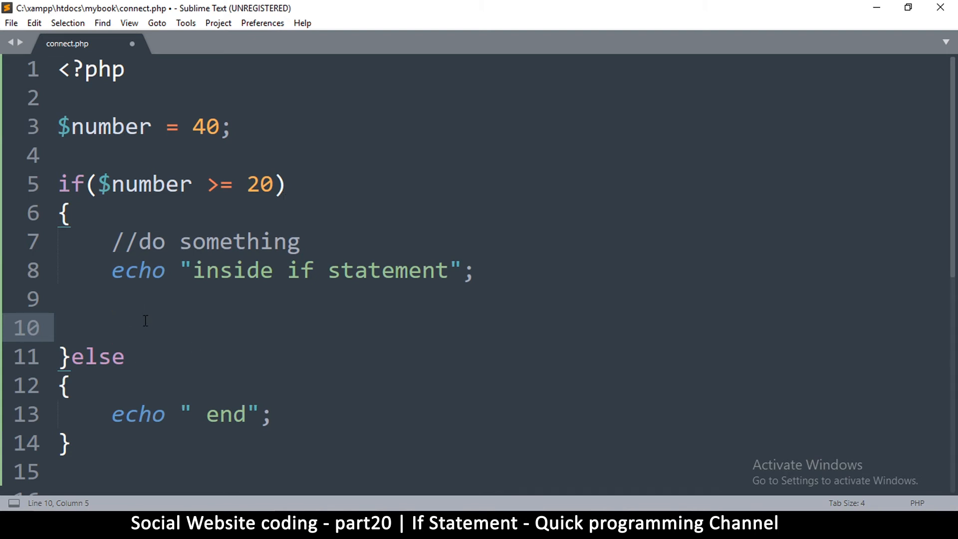
key(backspace)
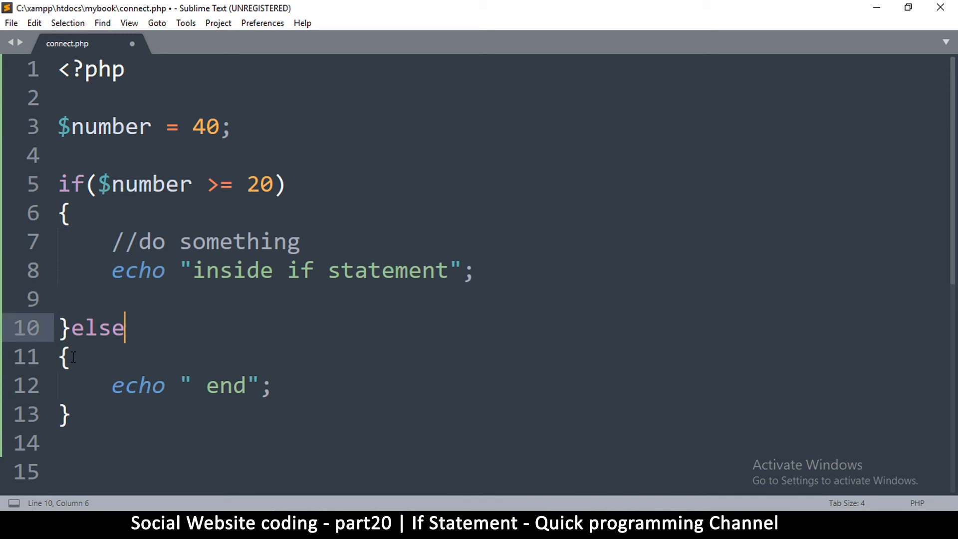
text(if)
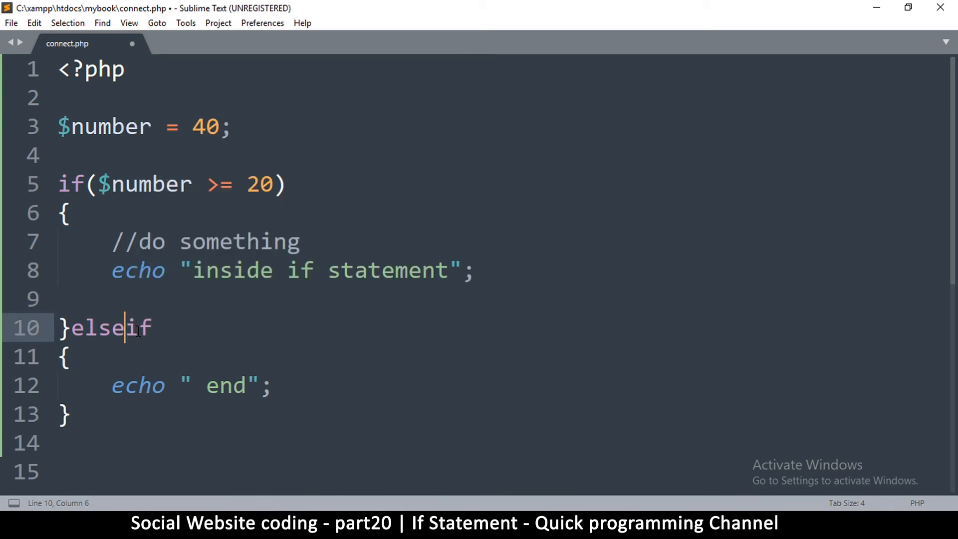
key(ctrl+s)
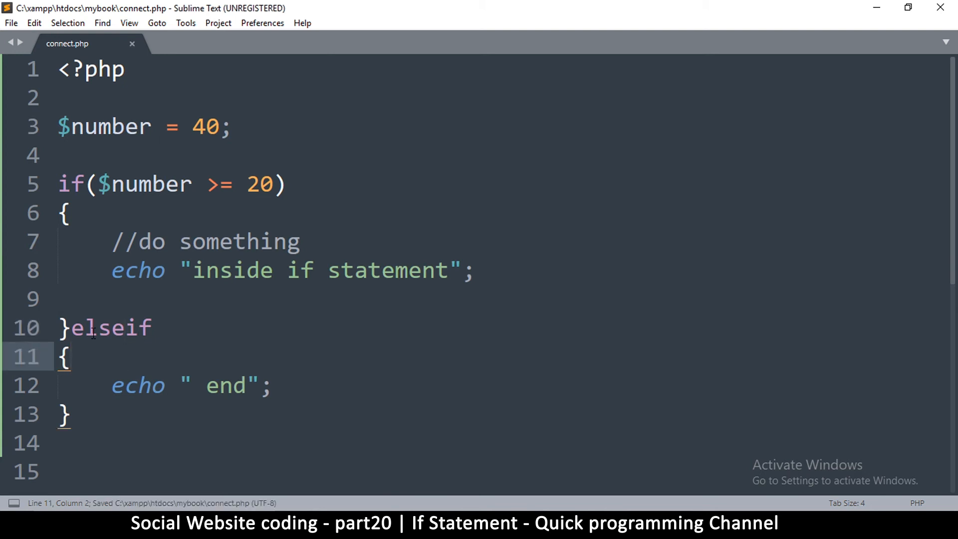
double_click(110, 327)
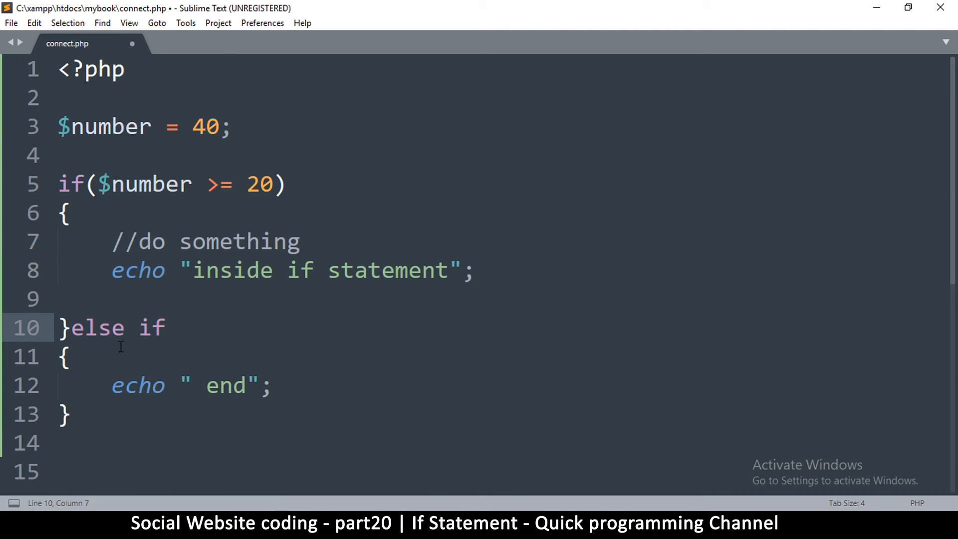
click(605, 12)
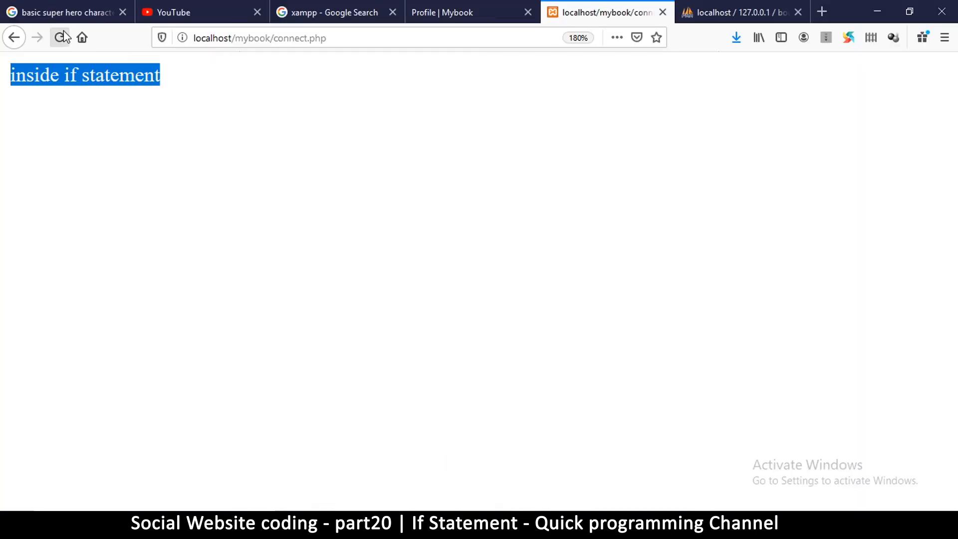
click(59, 37)
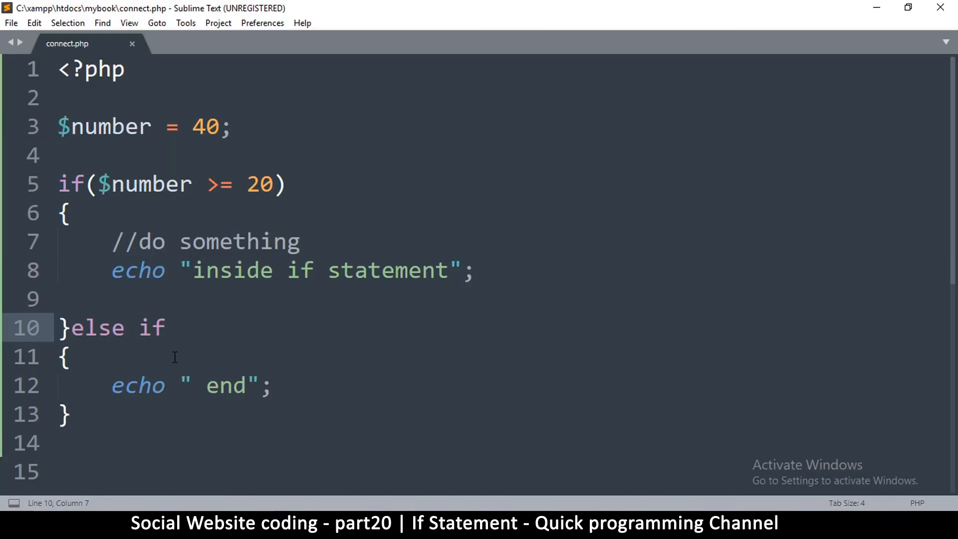
Fix the elseif spacing, save again, and reload the page, which shows a parse error
key(Backspace)
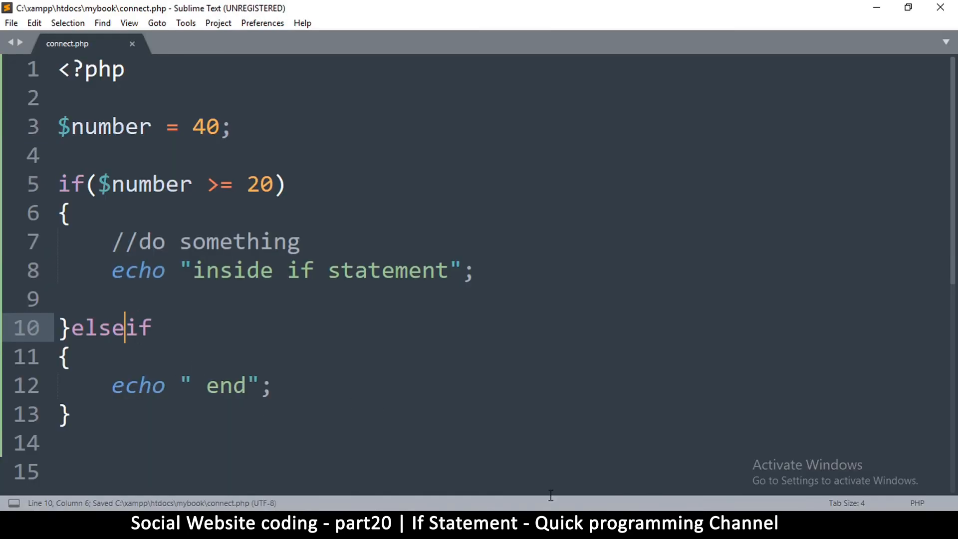
click(605, 12)
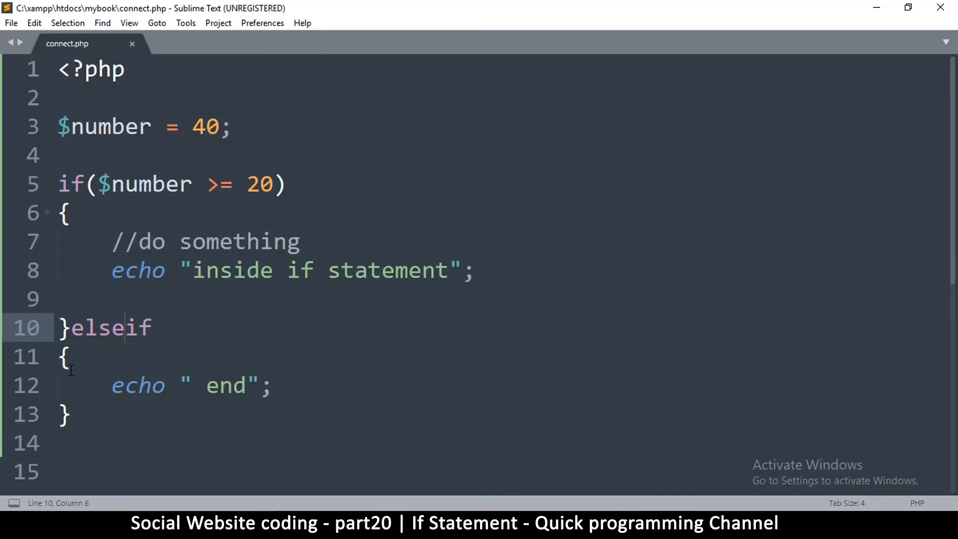
click(64, 357)
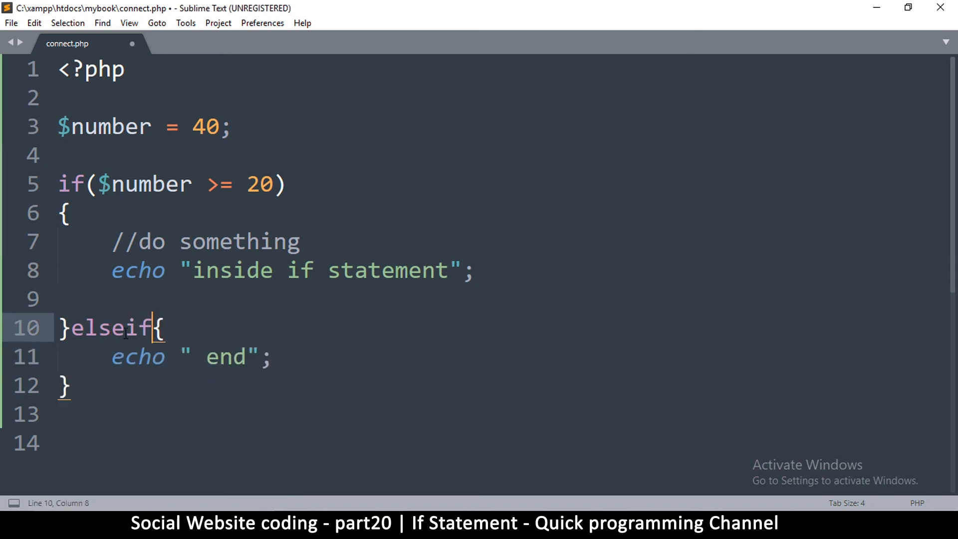
key(ctrl+s)
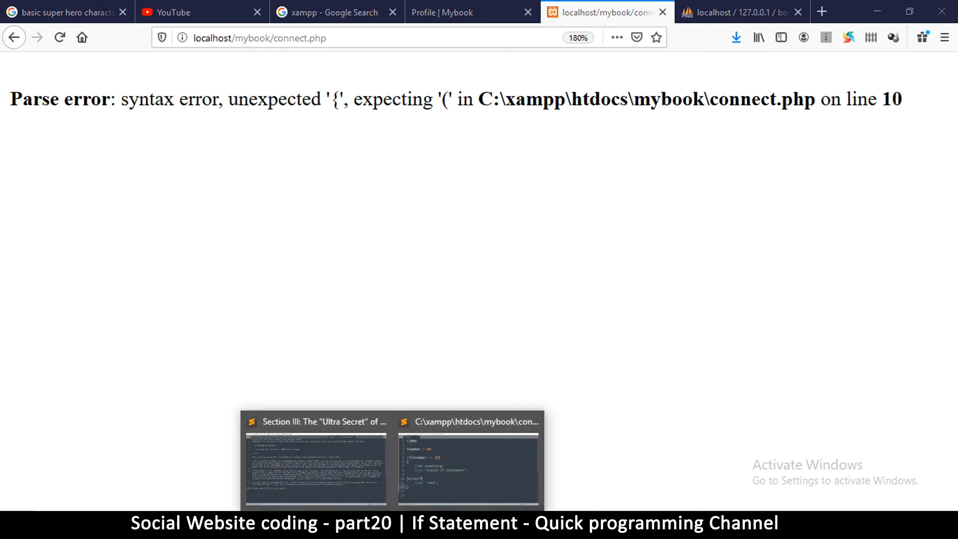
click(468, 461)
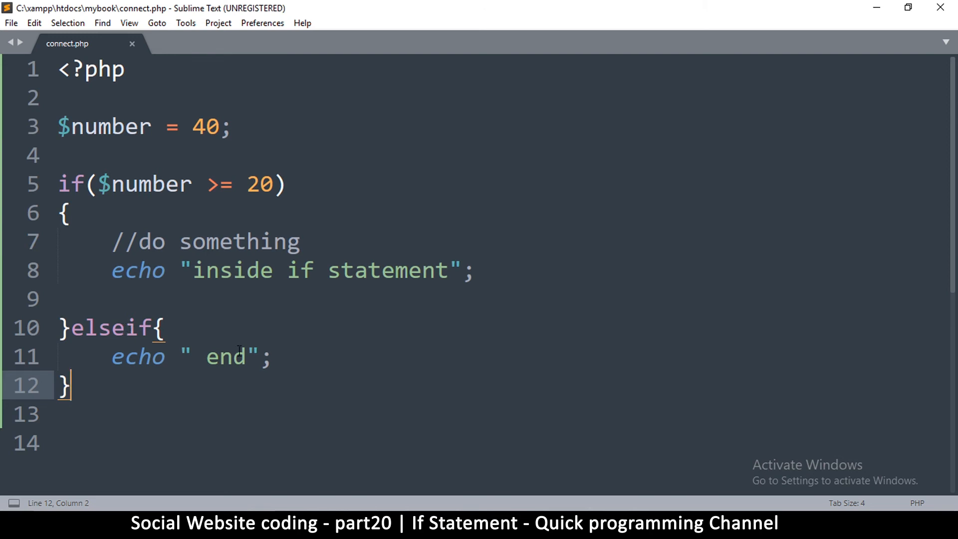
click(605, 12)
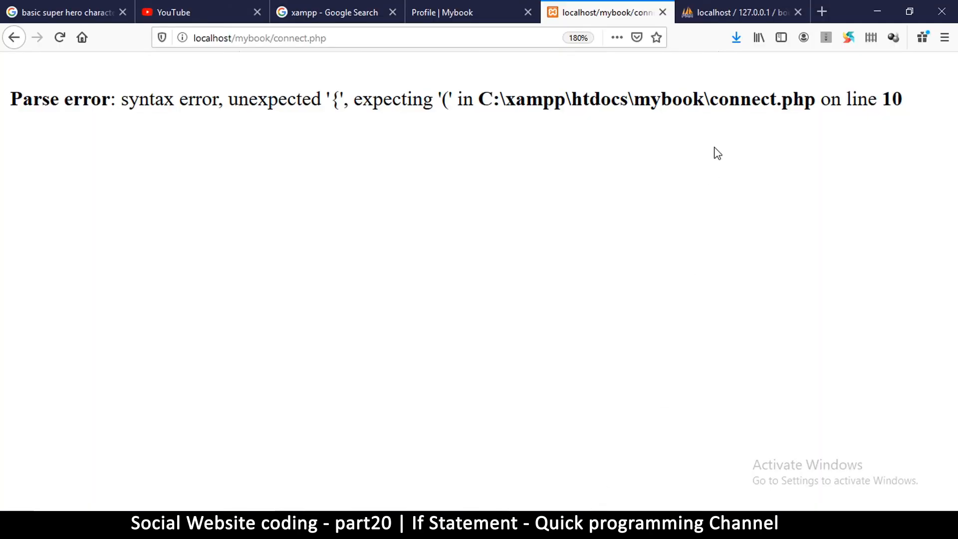
double_click(165, 98)
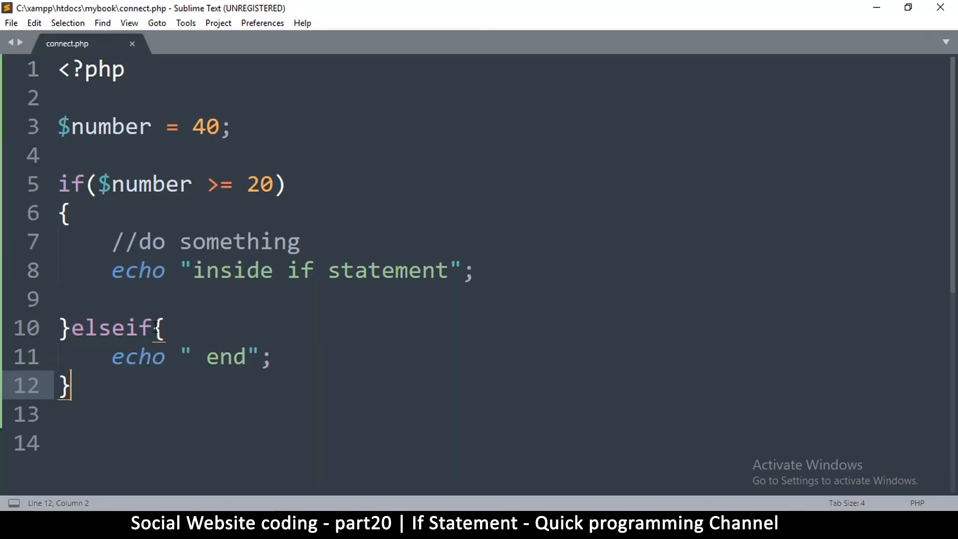
Give elseif its own brace line and add an else block echoing "else"
click(161, 328)
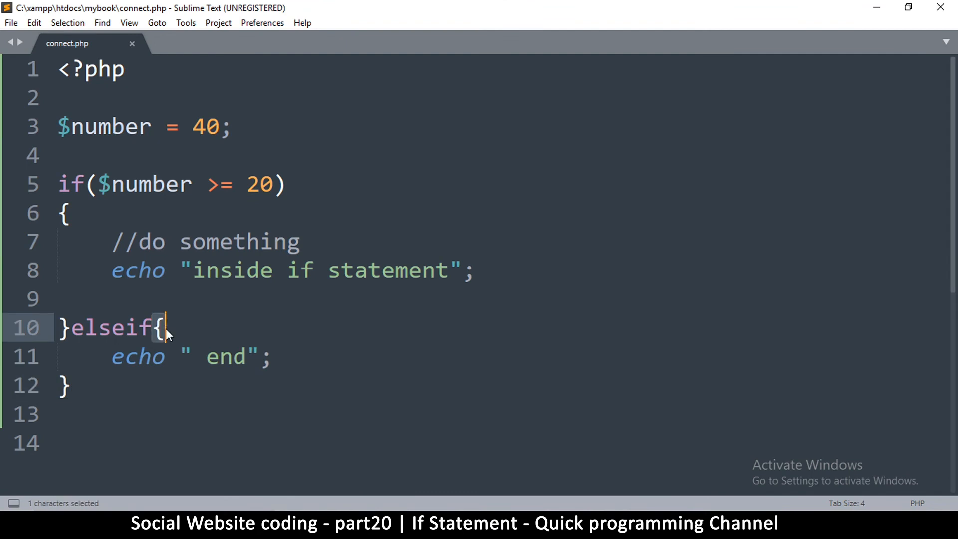
click(152, 328)
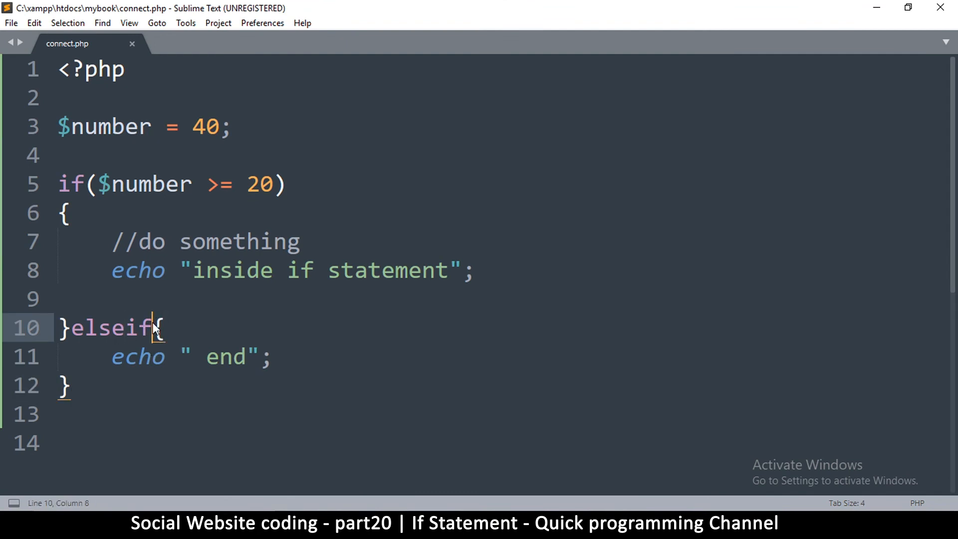
key(enter)
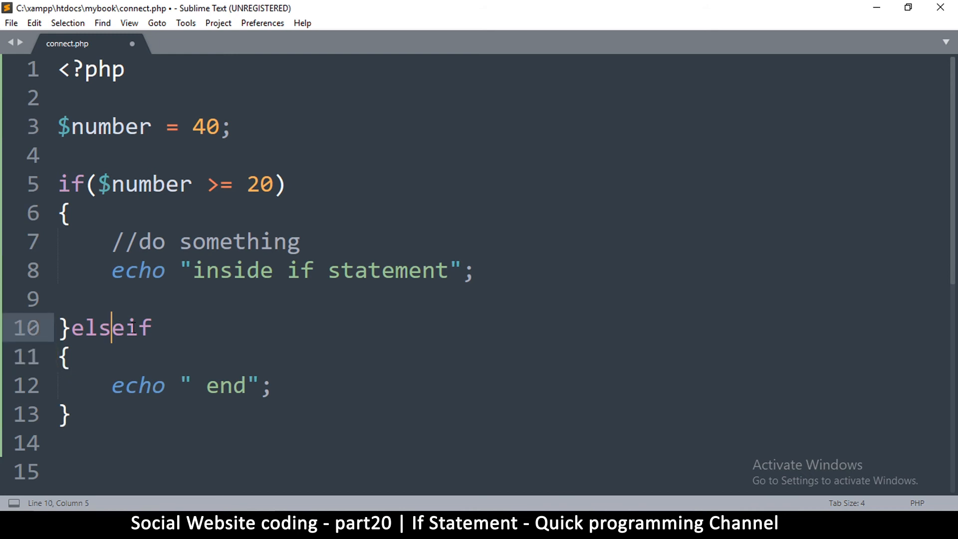
drag(89, 183, 285, 183)
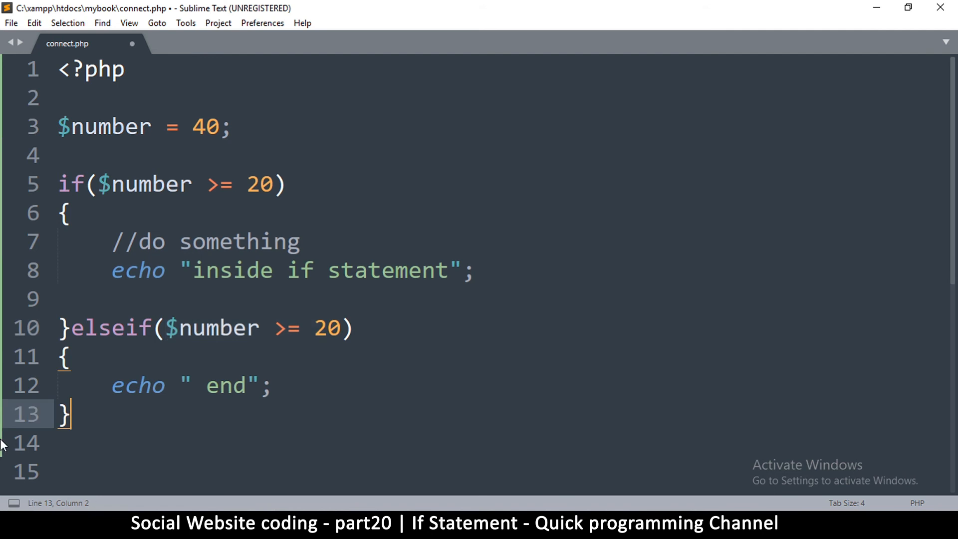
text(else)
click(501, 443)
text({)
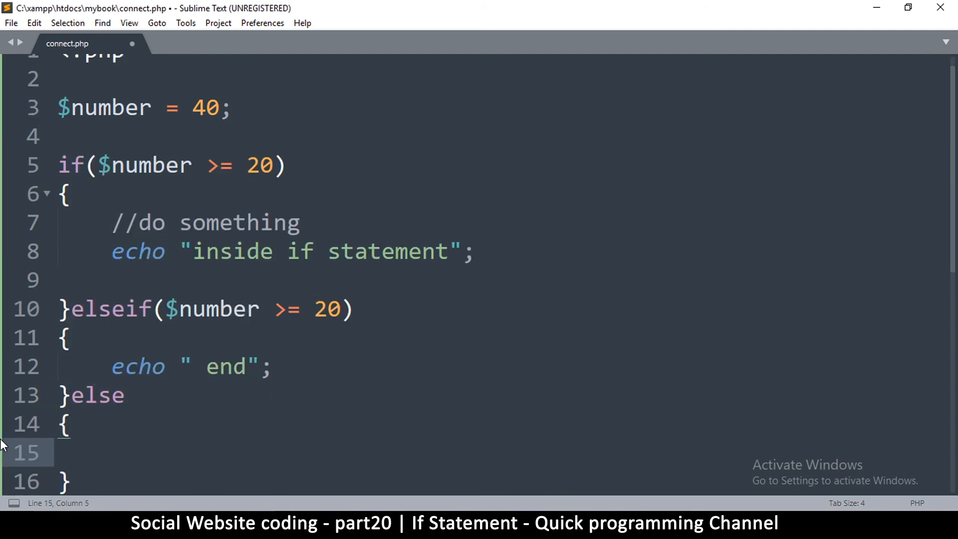
text(echo "esle)
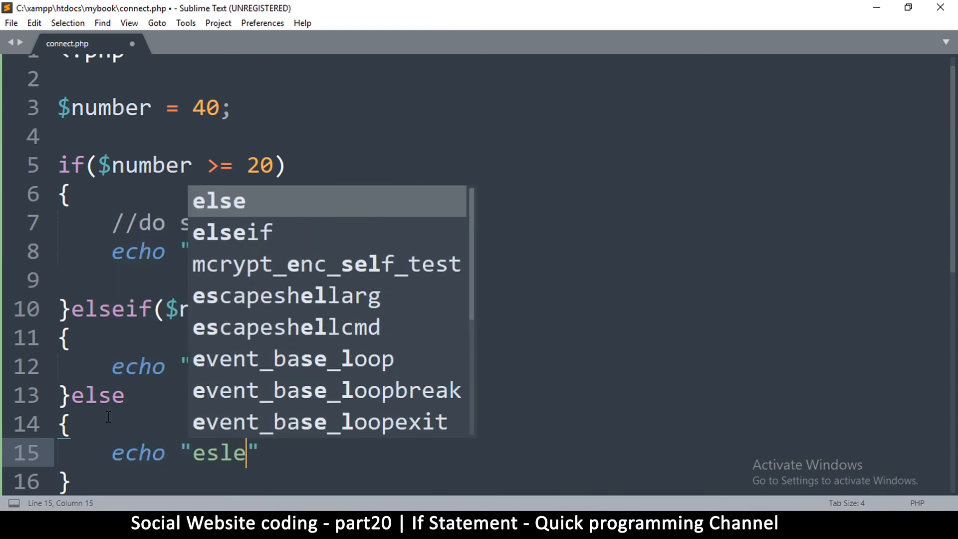
key(BackSpace)
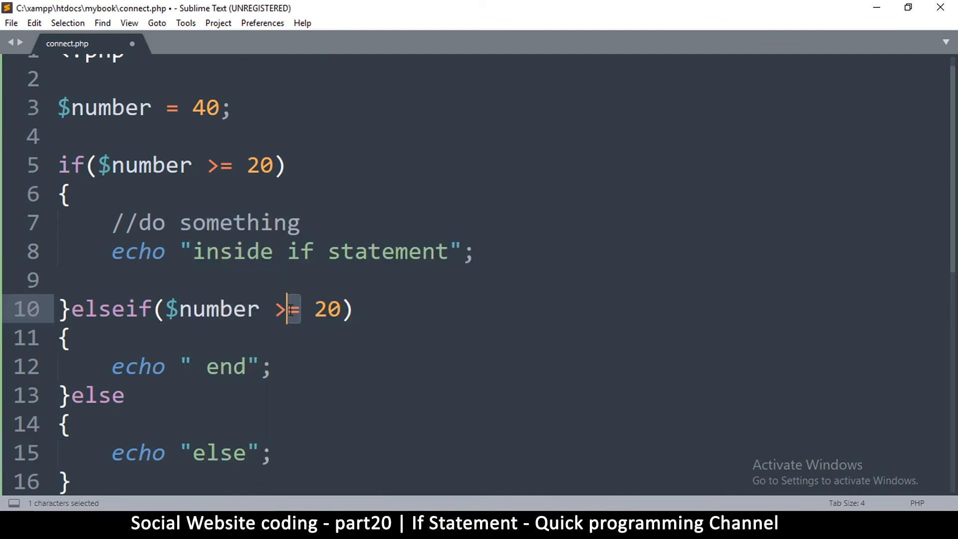
Set if to $number > 20 echoing greater than 20, elseif < 20 echoing less than 20, and save
text(<)
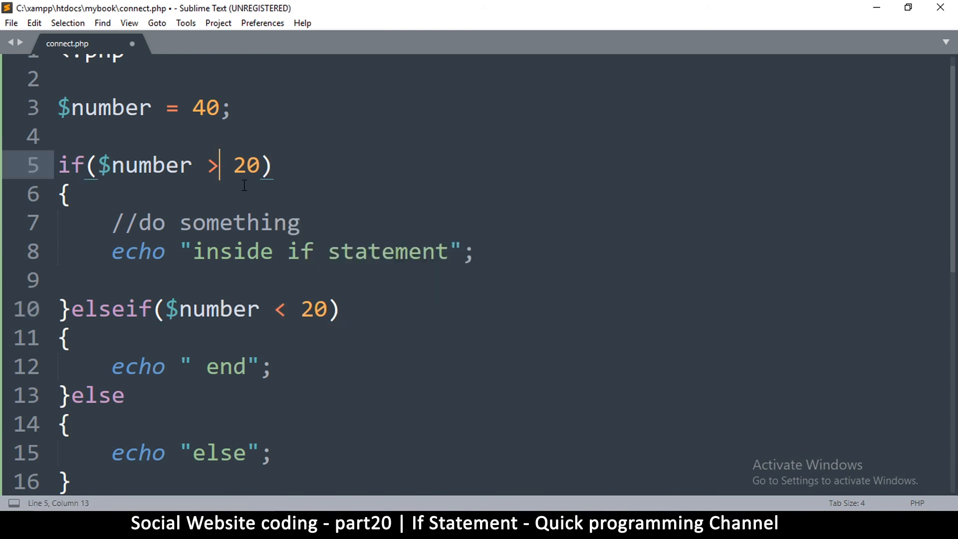
key(ctrl+s)
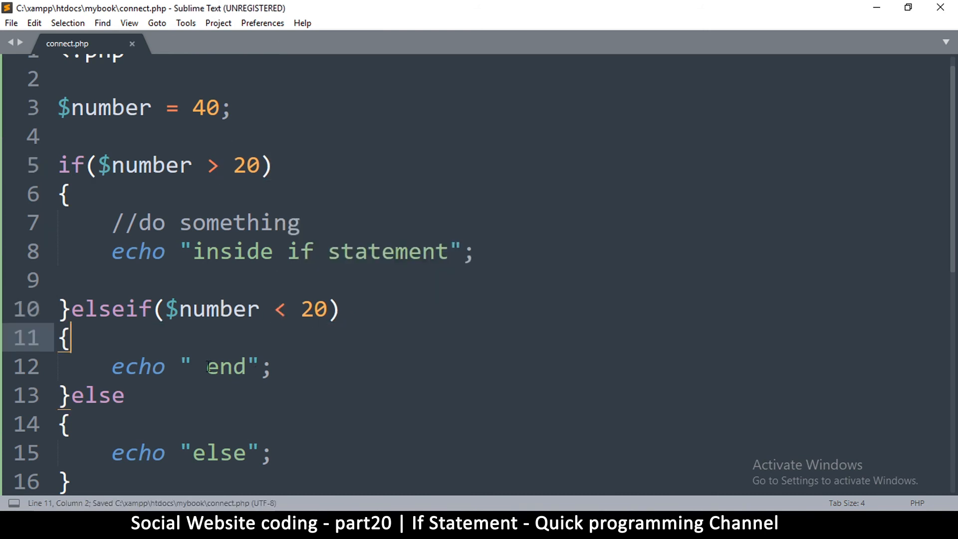
text(less than 20)
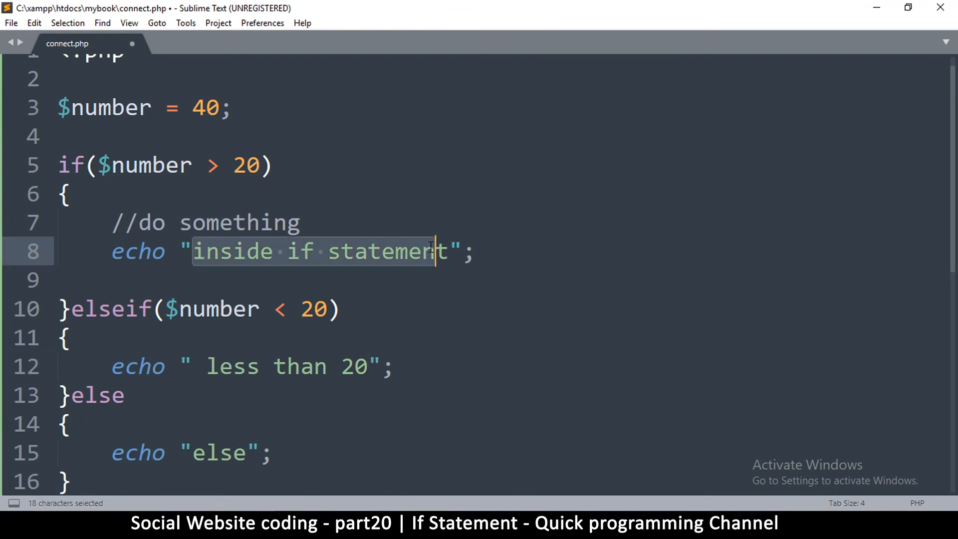
text(greater than 2";)
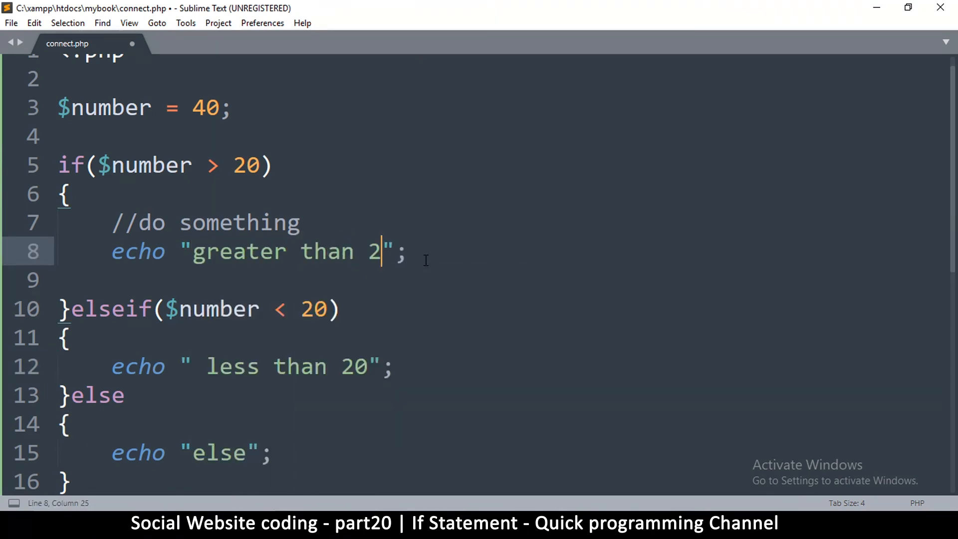
key(ctrl+s)
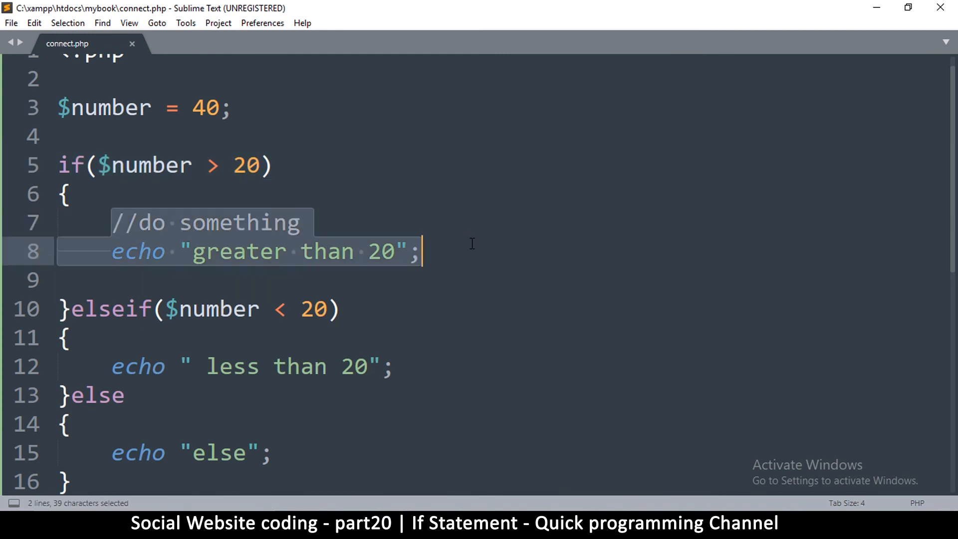
click(61, 308)
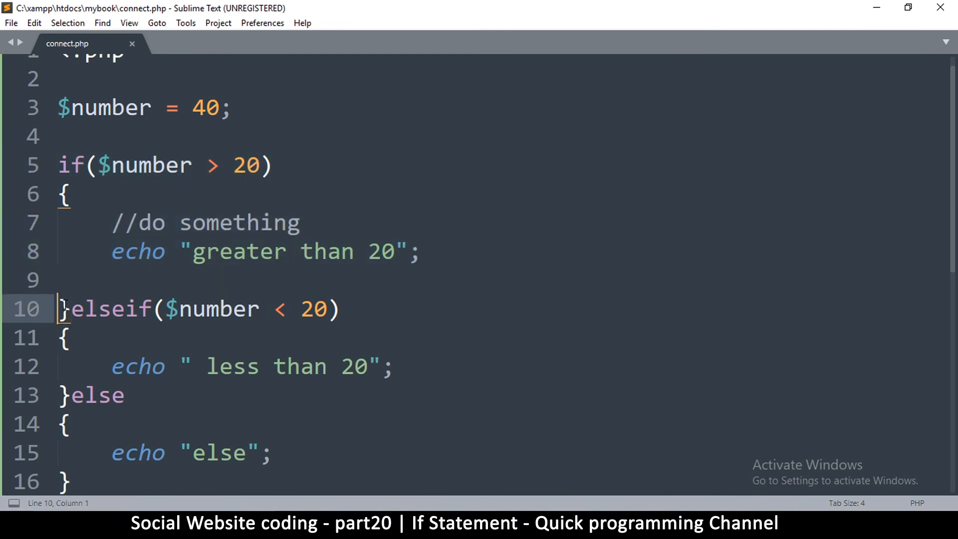
click(262, 308)
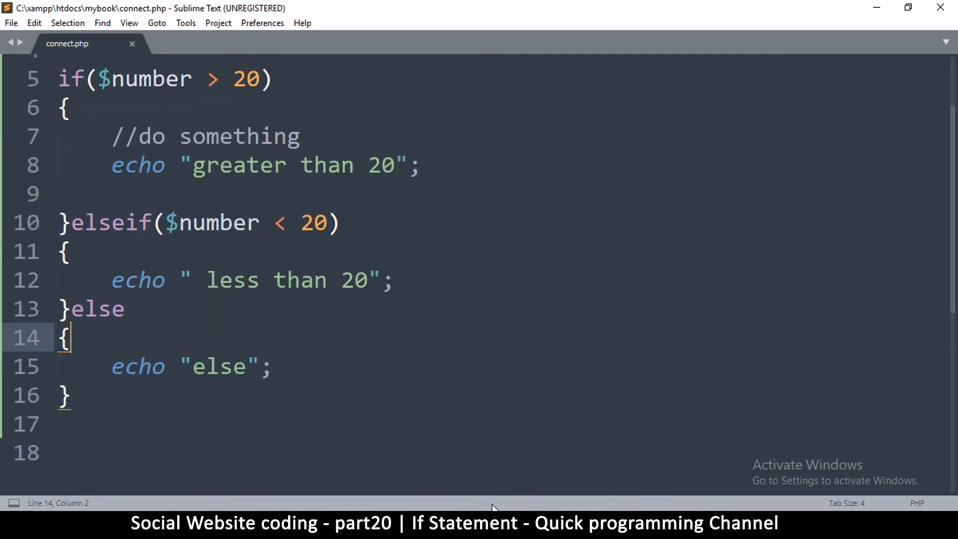
Reload Firefox, change $number from 40 to 10 in connect.php, and return to the code
click(63, 108)
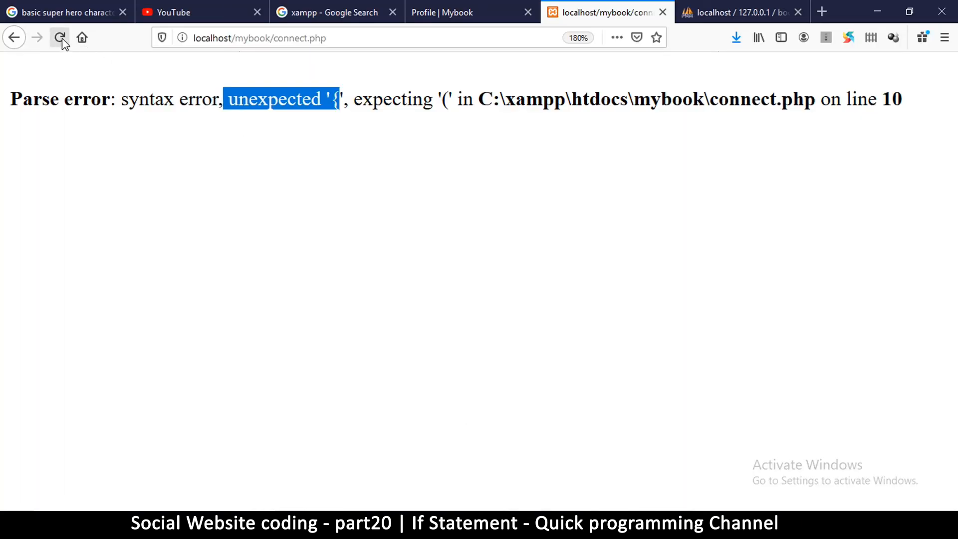
click(59, 37)
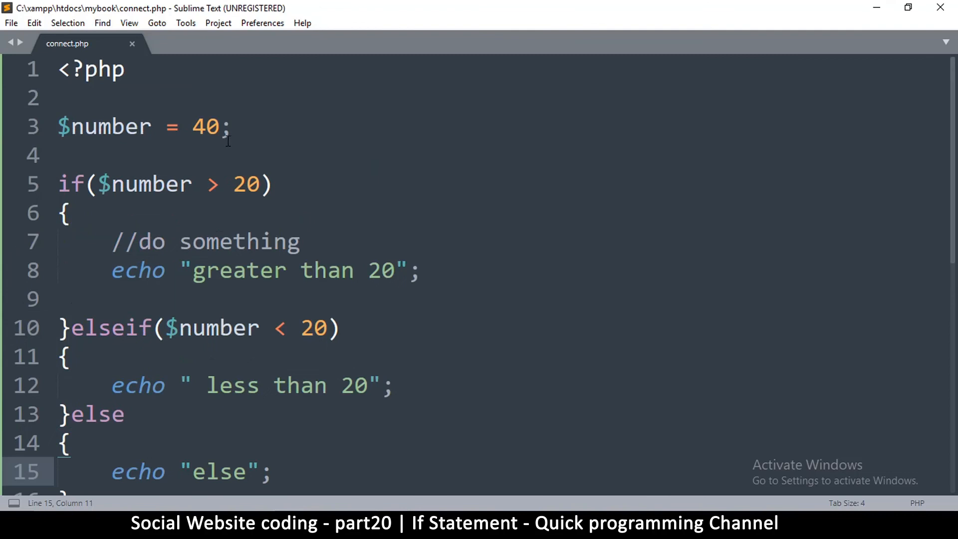
text(1)
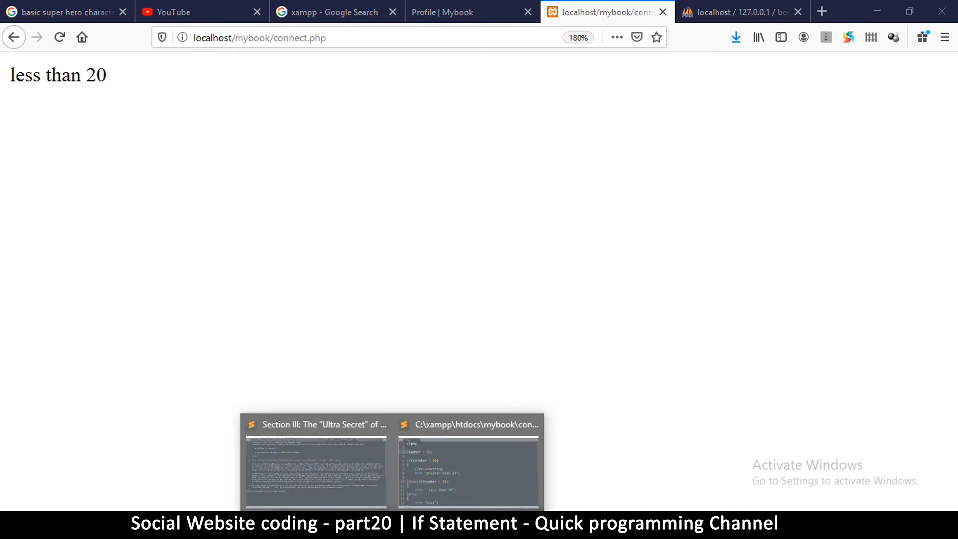
click(468, 464)
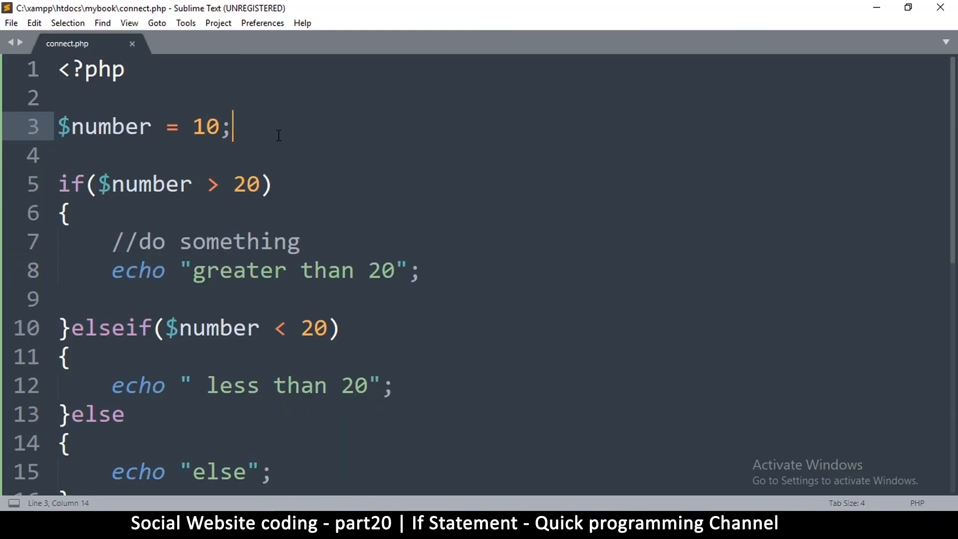
scroll(down, 3)
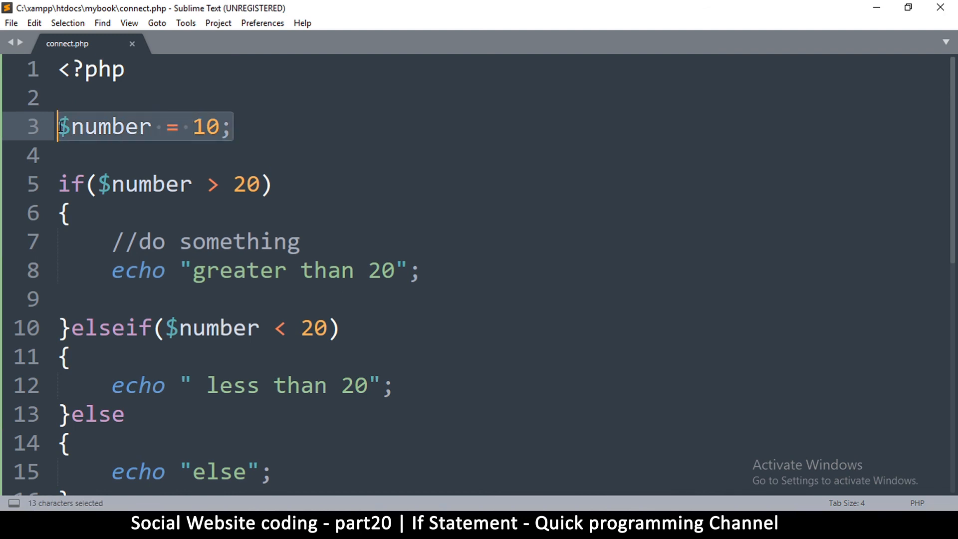
click(58, 156)
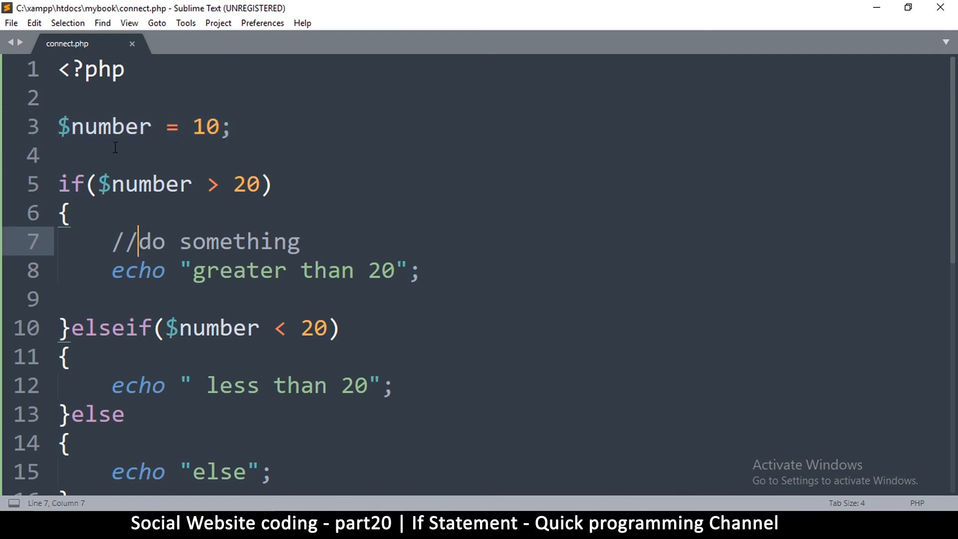
click(248, 328)
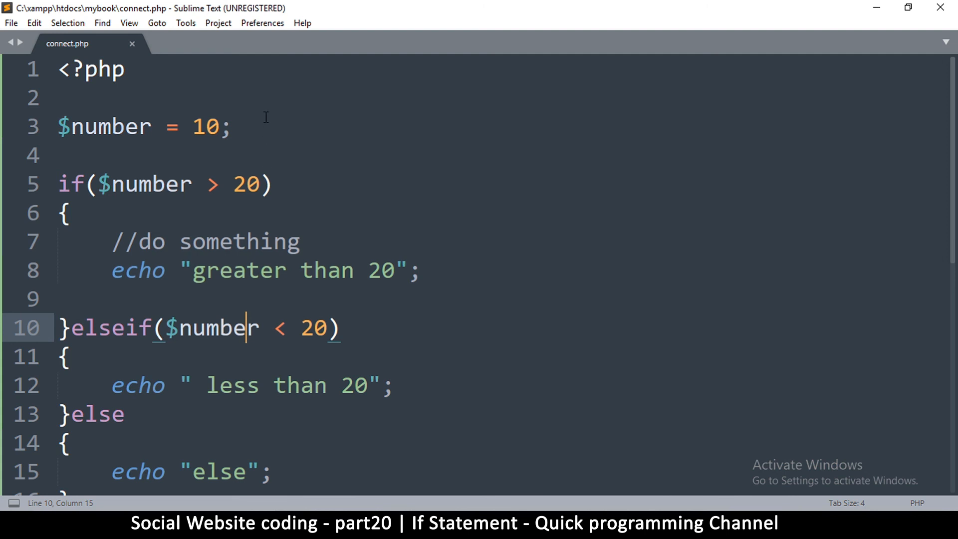
Select the conditional code and pick out function as the next topic in the Notepad list
triple_click(122, 127)
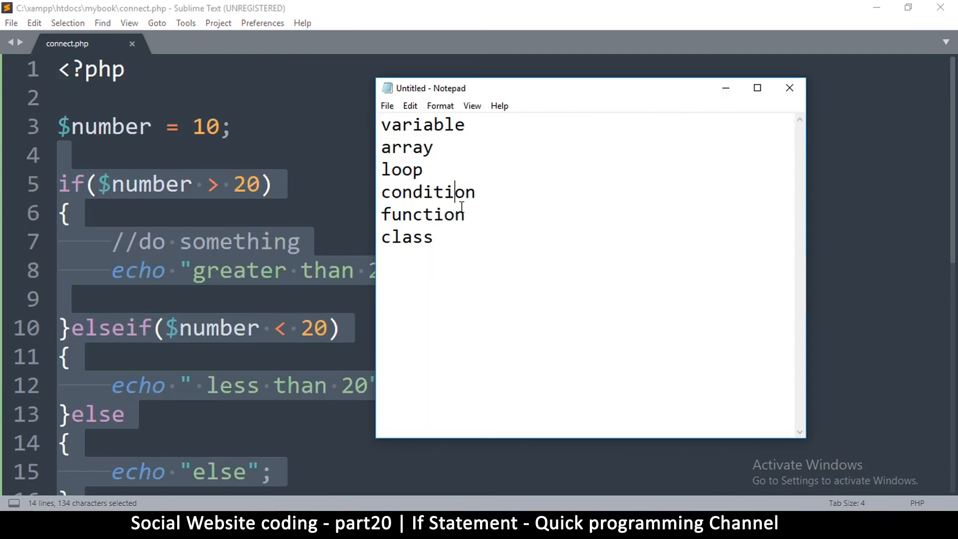
double_click(421, 214)
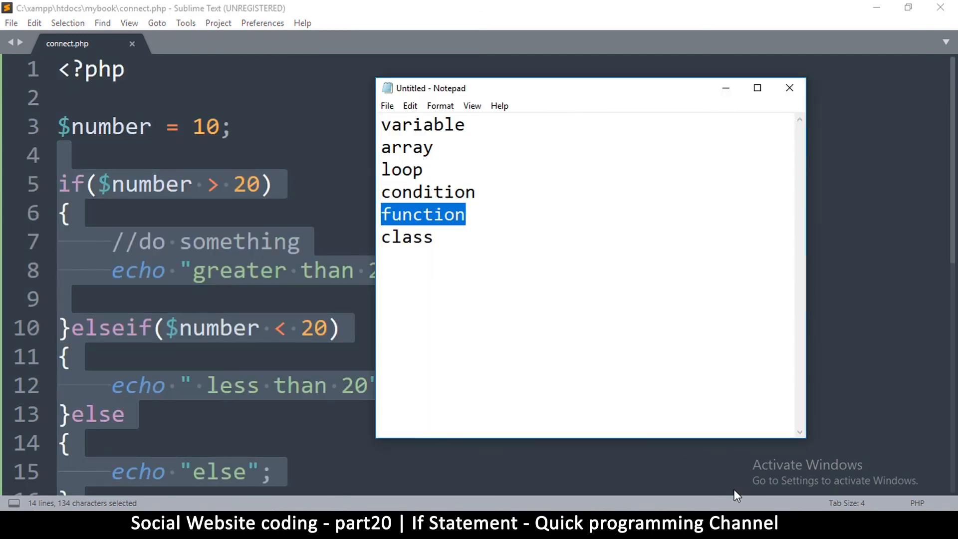